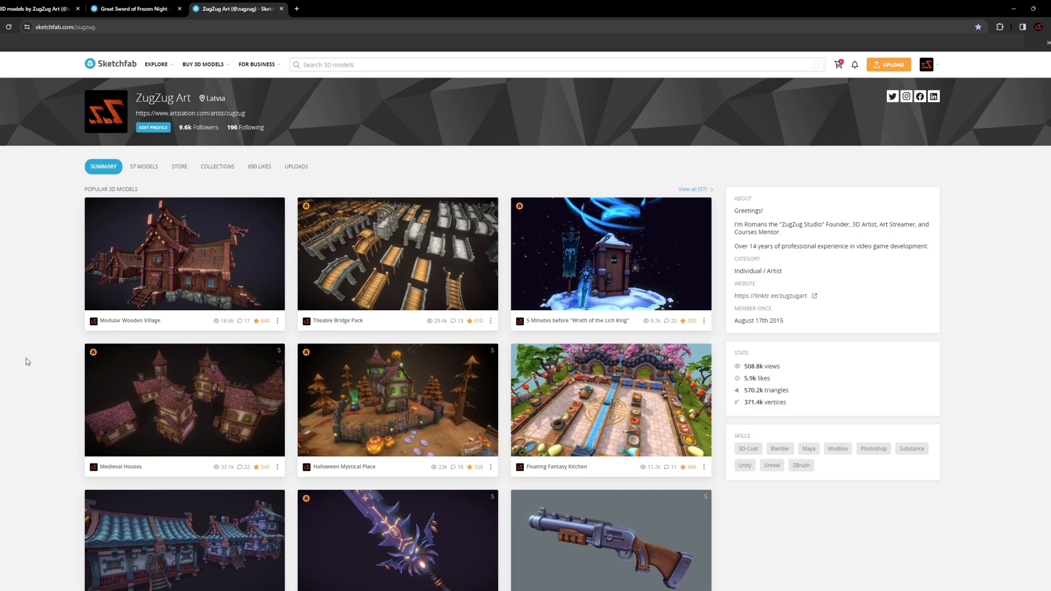
mouse_move(540, 274)
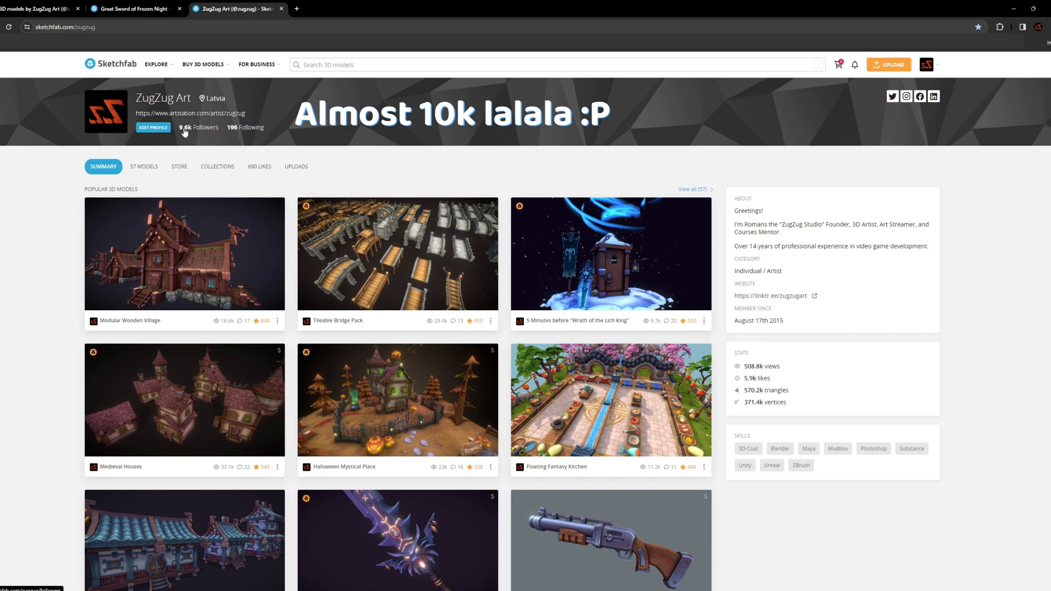
mouse_move(199, 128)
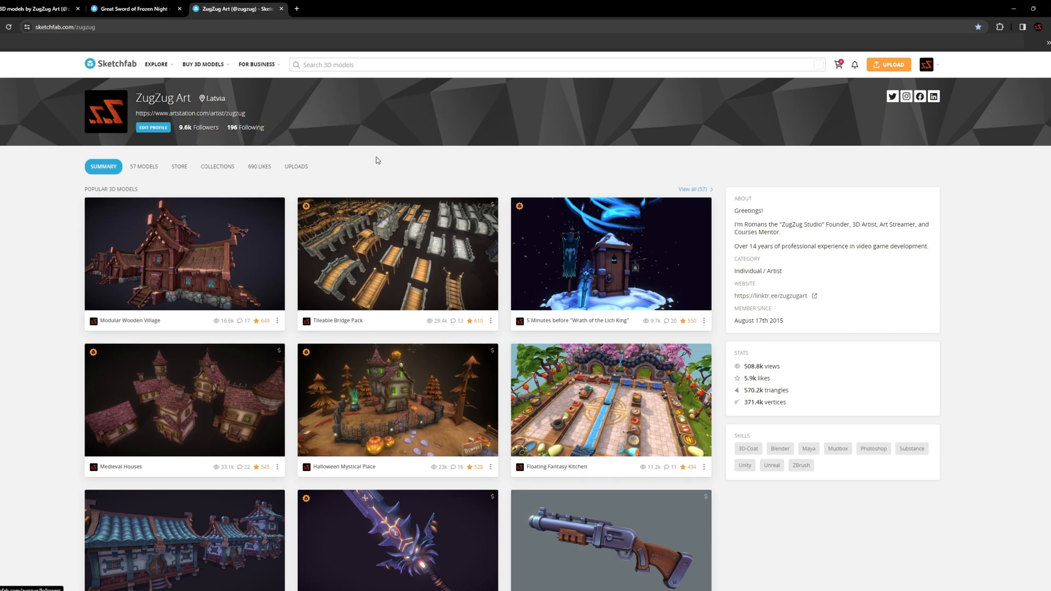
- Upload the sword FBX and its texture files as a new model
scroll(down, 3)
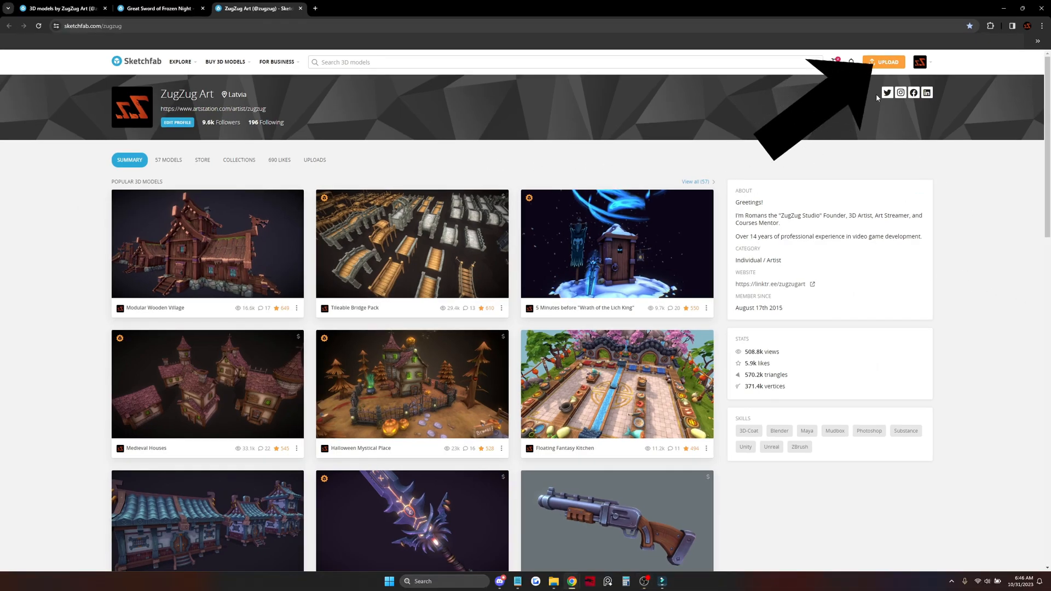
click(885, 62)
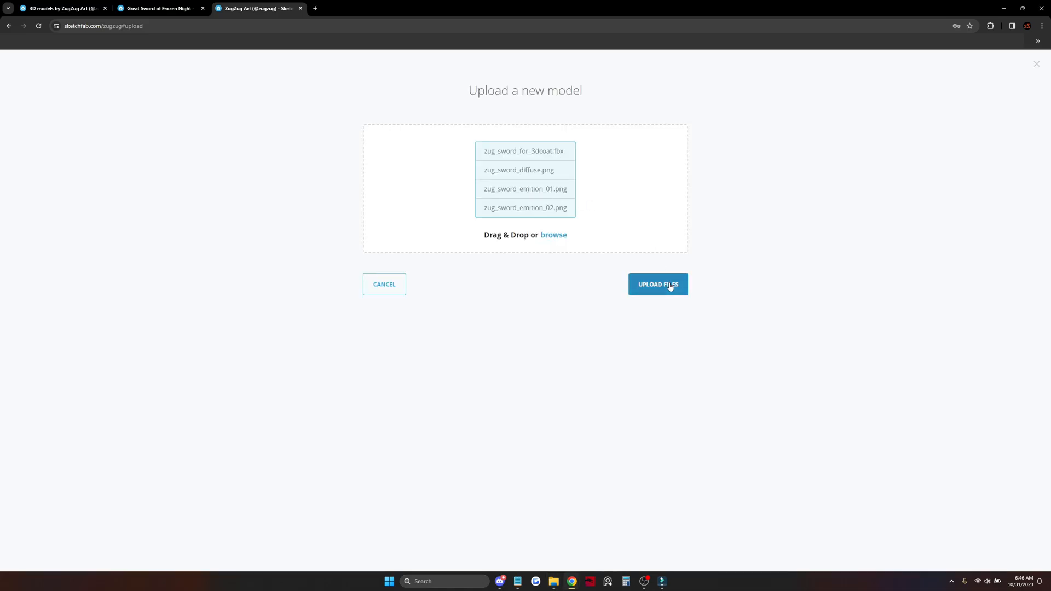
click(657, 284)
text(MY GIANT EPIC SWORD)
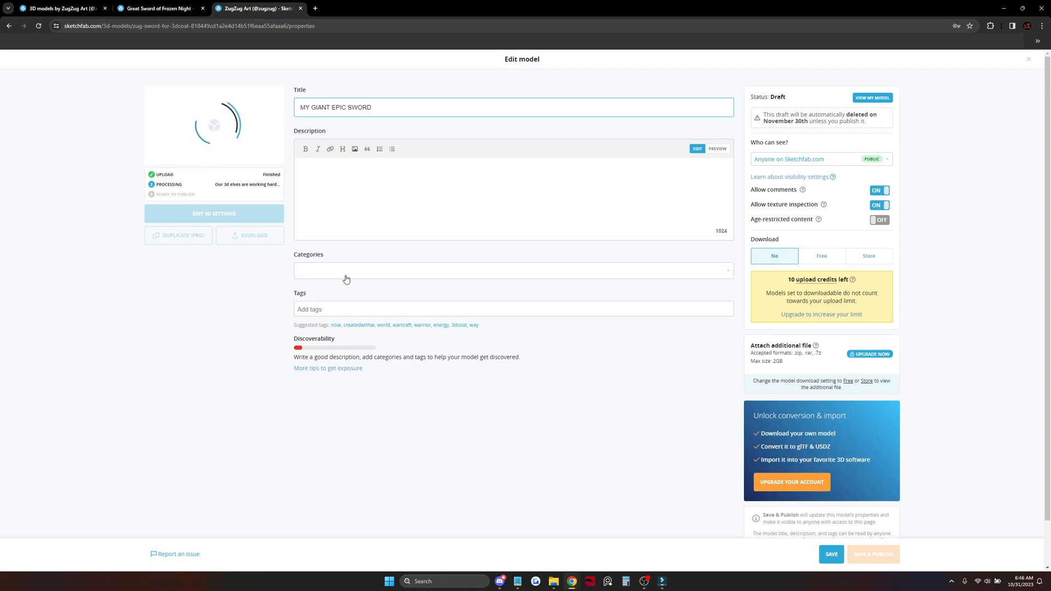
- Add the 'here' tag to MY GIANT EPIC SWORD and save the draft
text(hel)
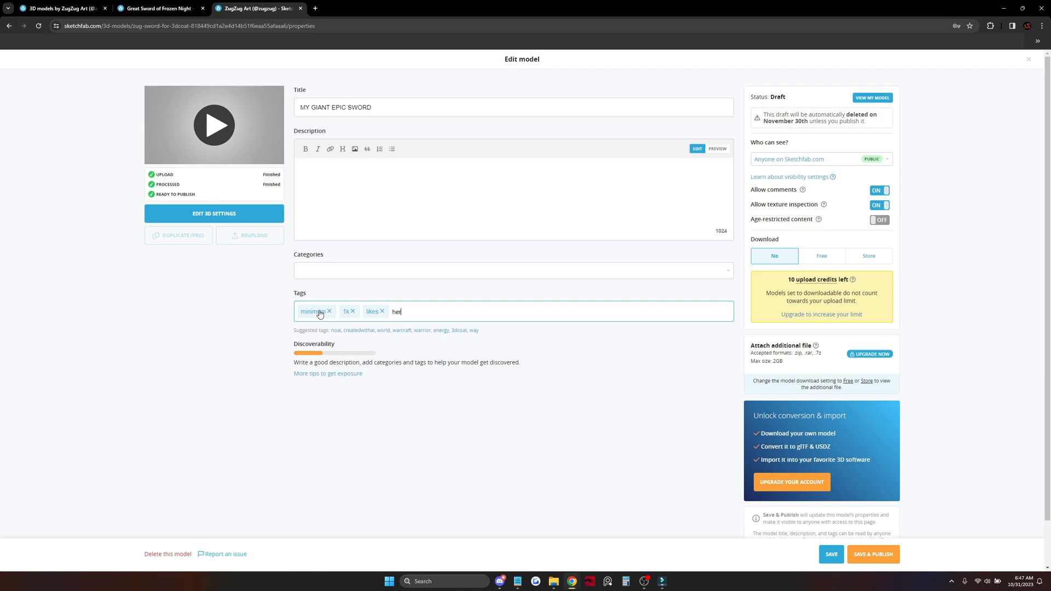
key(Enter)
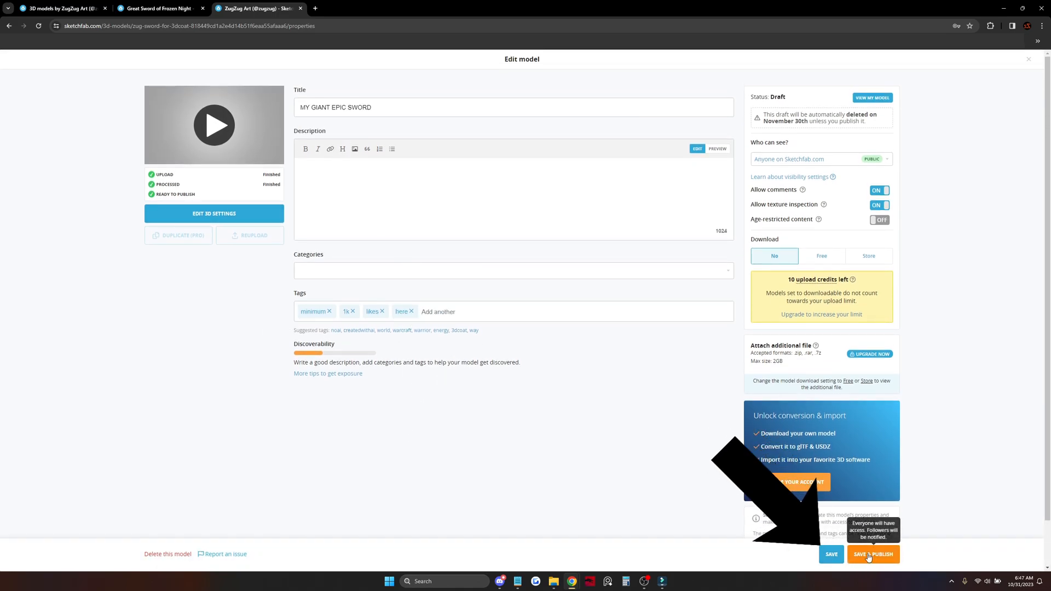
click(872, 554)
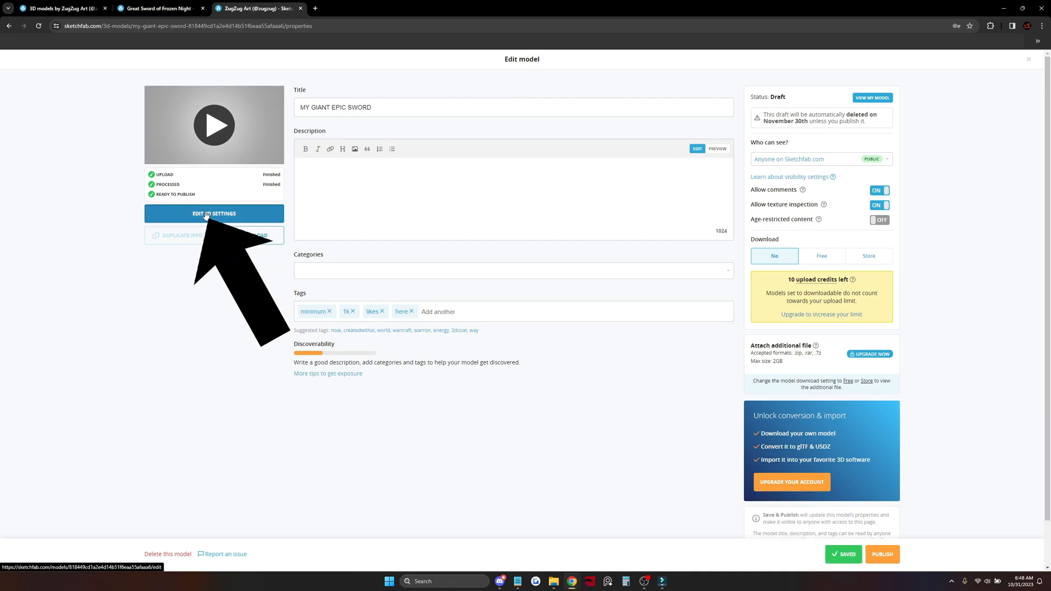
- Open the sword in the 3D settings editor and frame it in the viewport
click(214, 213)
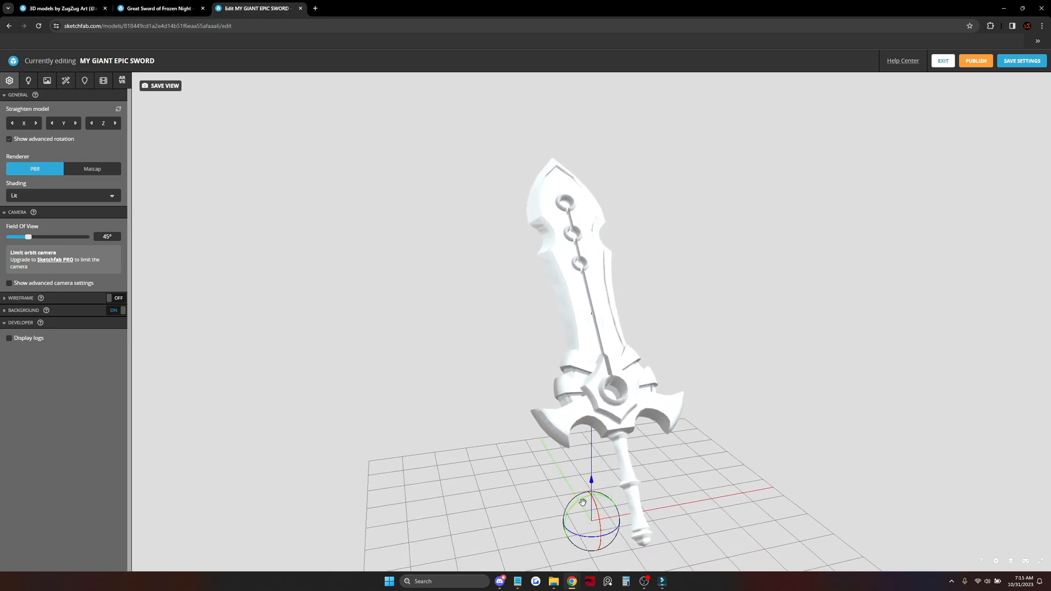
drag(582, 502, 531, 514)
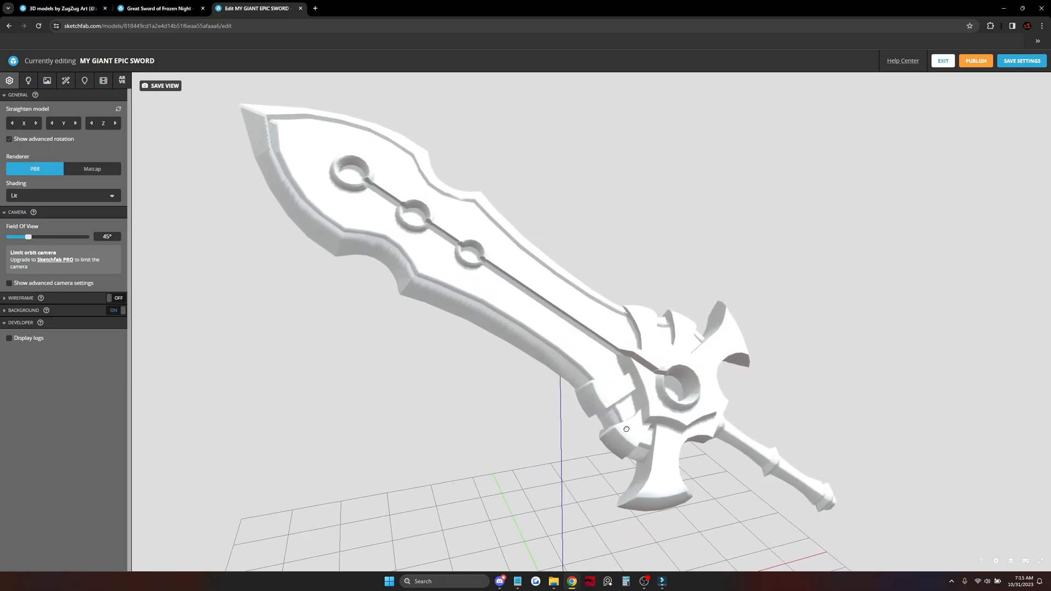
drag(626, 429, 186, 262)
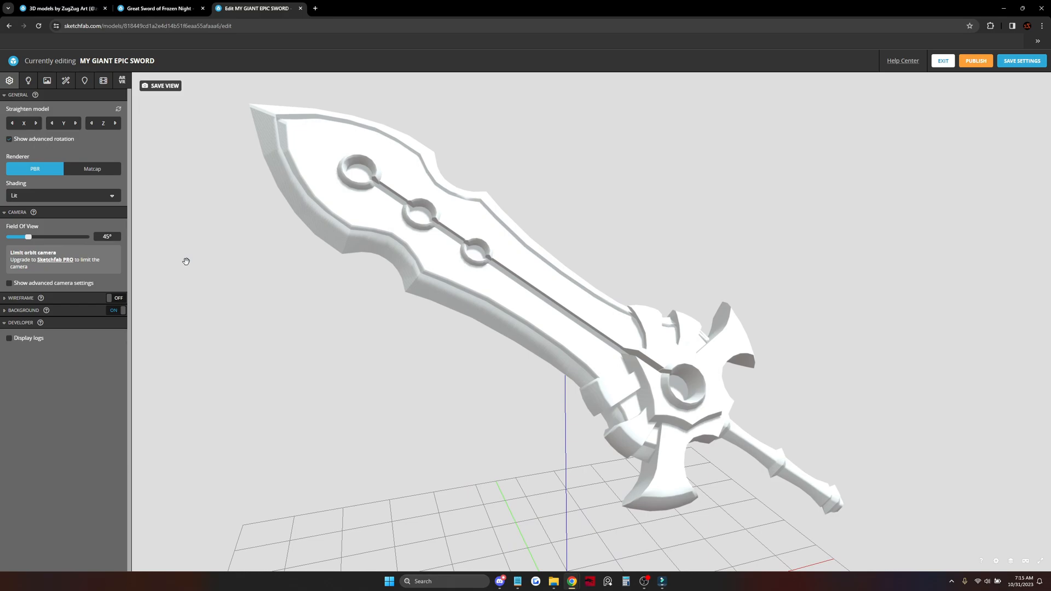
mouse_move(33, 172)
text(35)
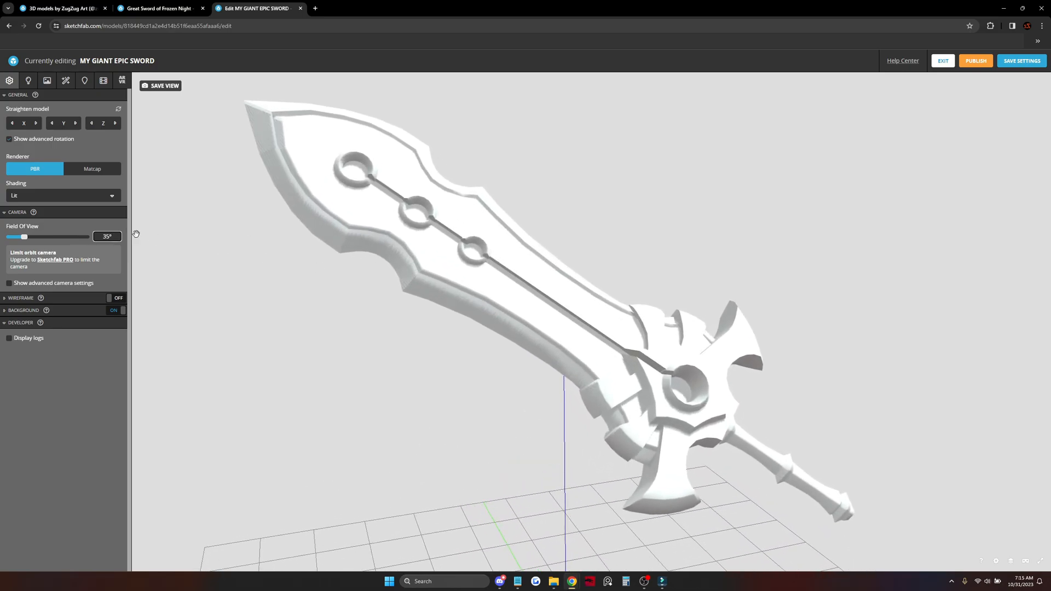
- Try wider fields of view, then settle the camera Field Of View at 35°
drag(25, 236, 28, 236)
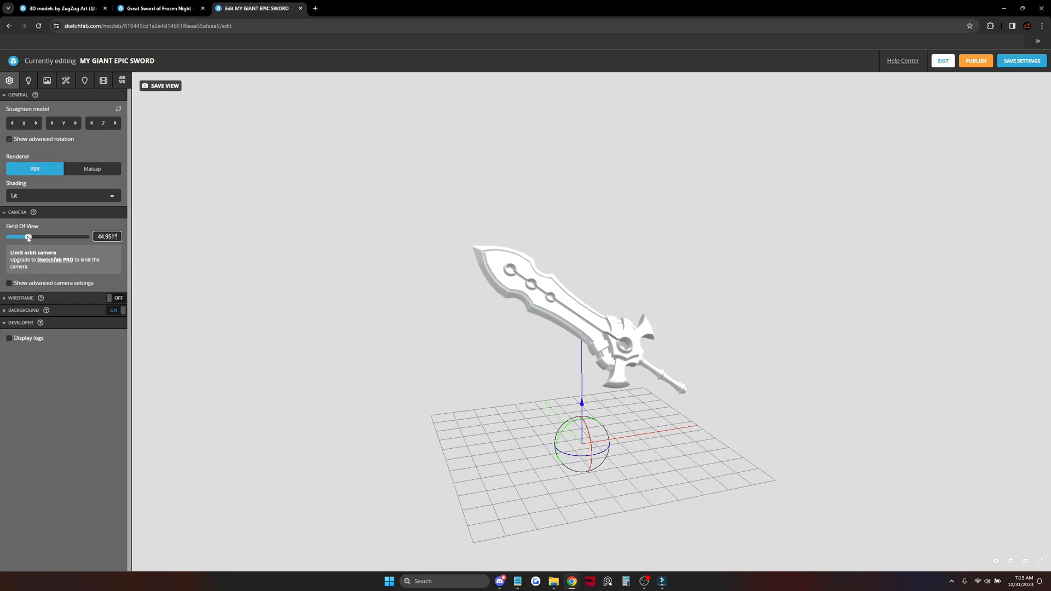
drag(26, 236, 65, 236)
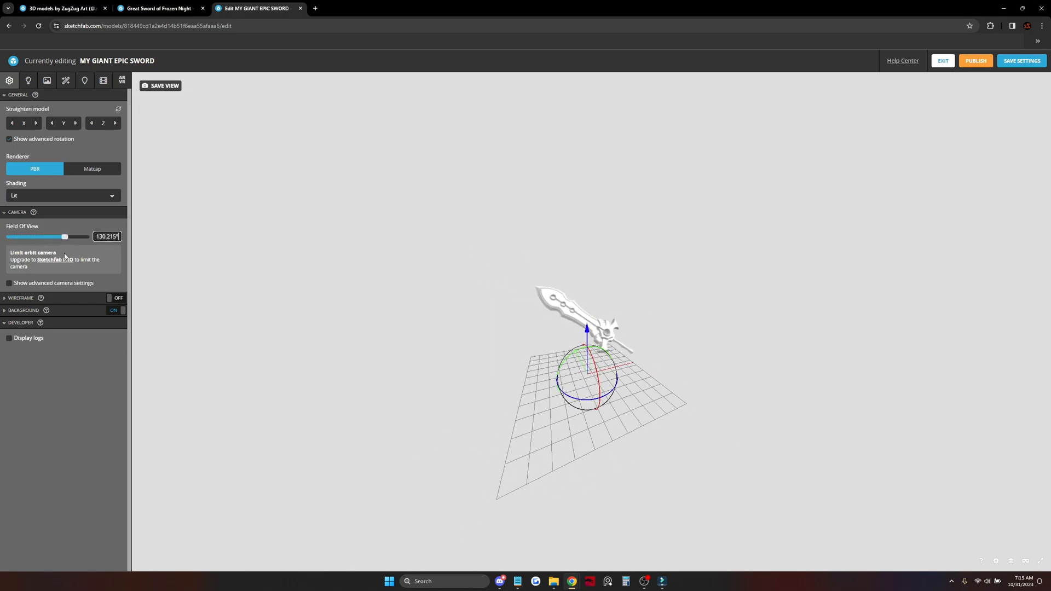
drag(65, 237, 22, 237)
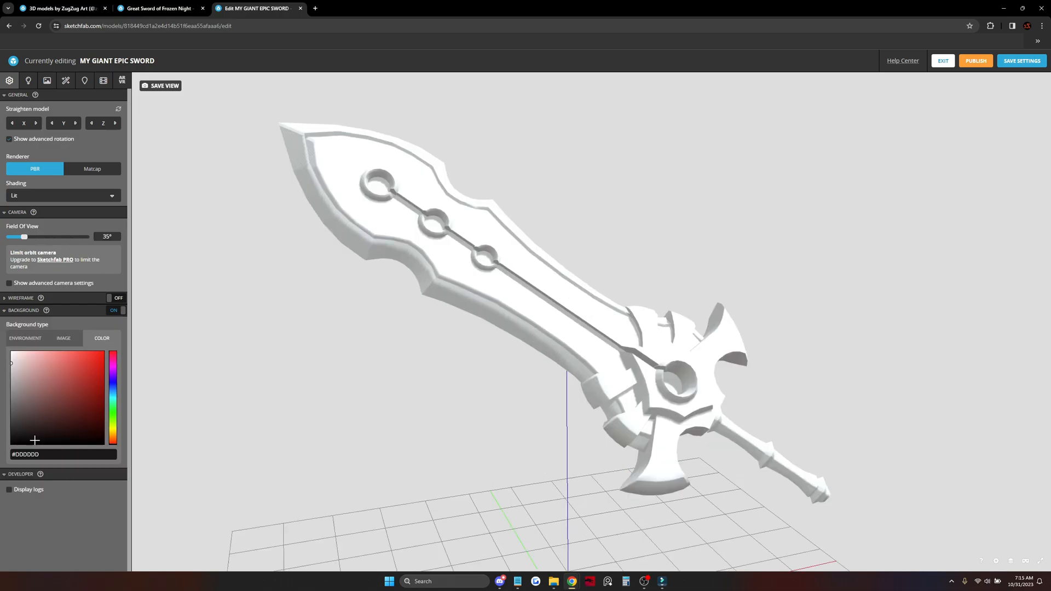
- Set the background to dark colour #131219 and save the scene settings
click(24, 435)
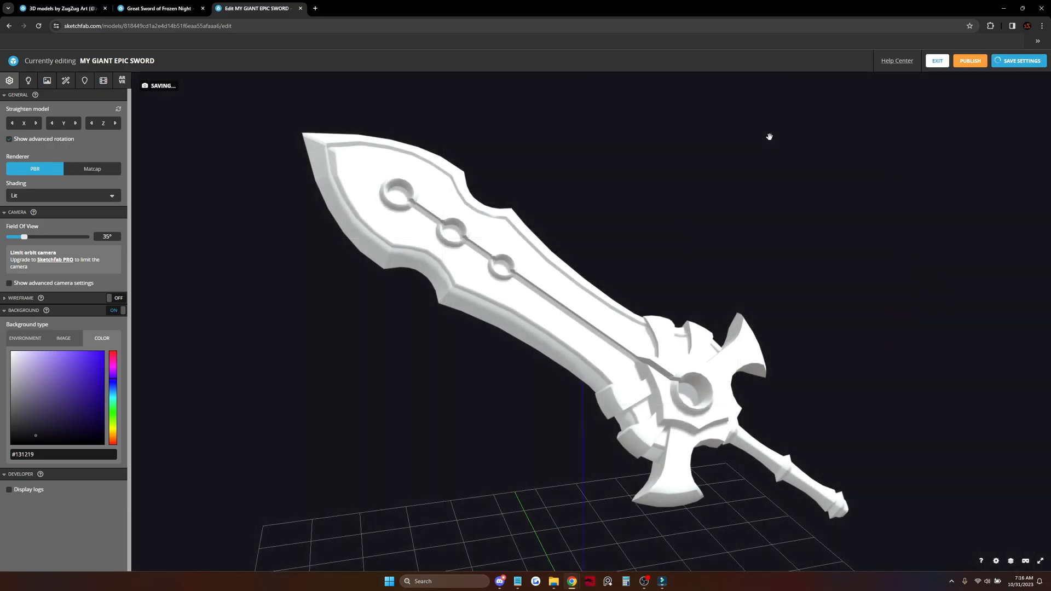
click(1019, 60)
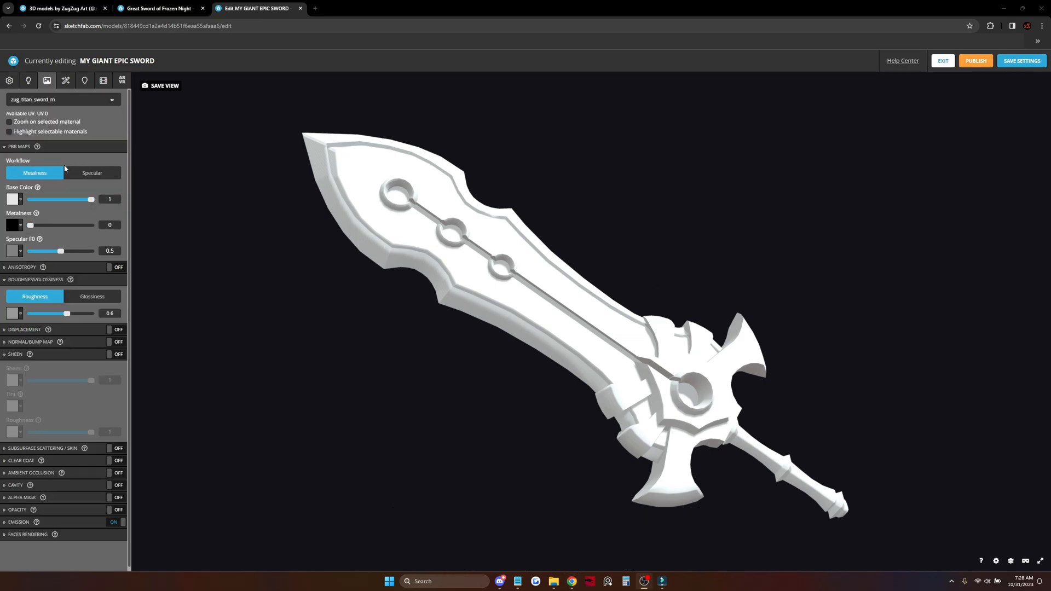
mouse_move(83, 145)
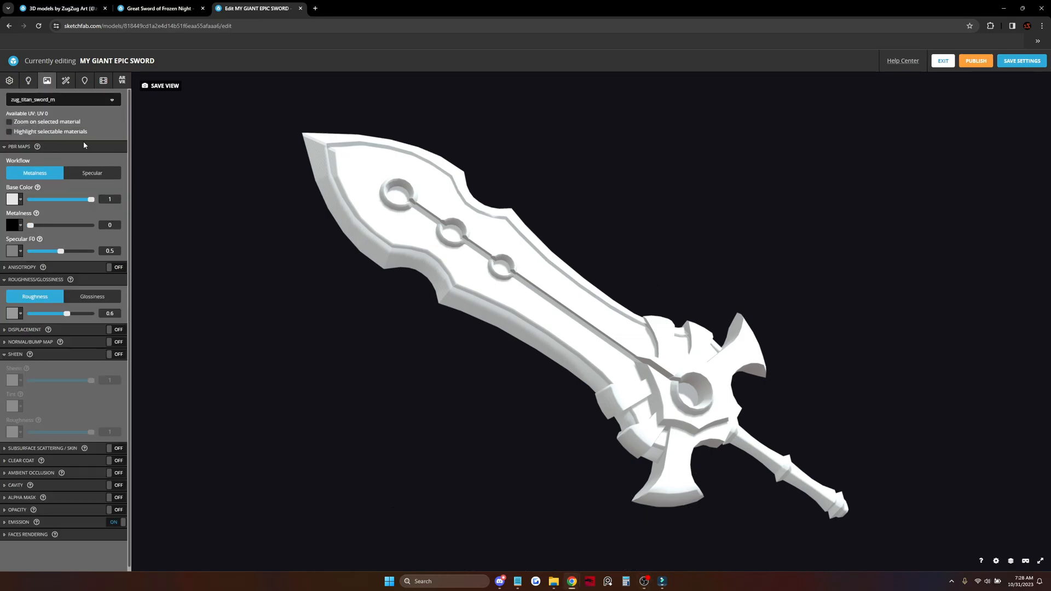
- Apply the painted base colour texture with Specular F0 0 and roughness 0
click(12, 199)
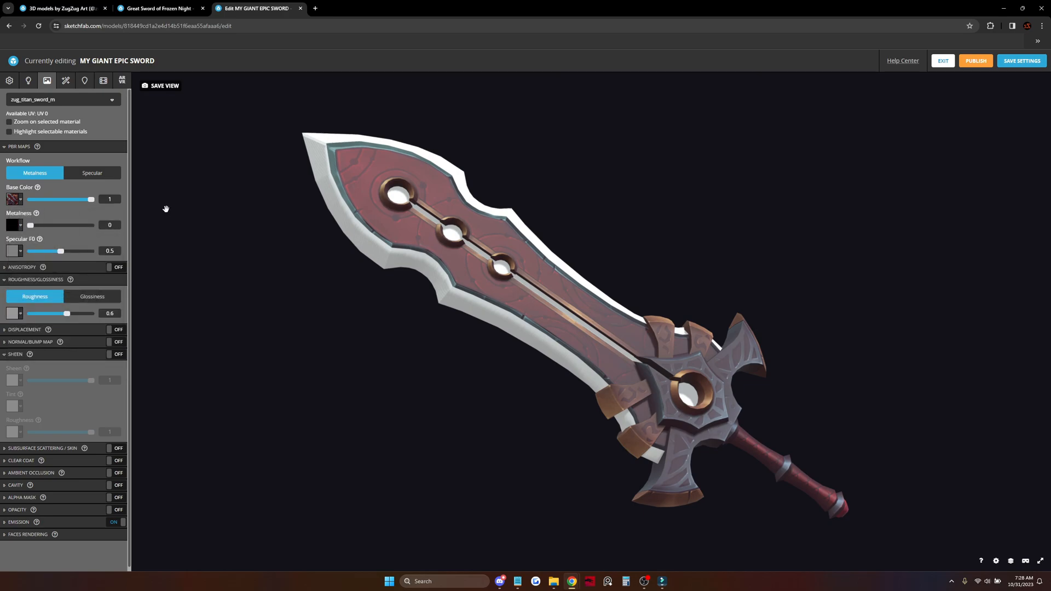
drag(60, 251, 28, 251)
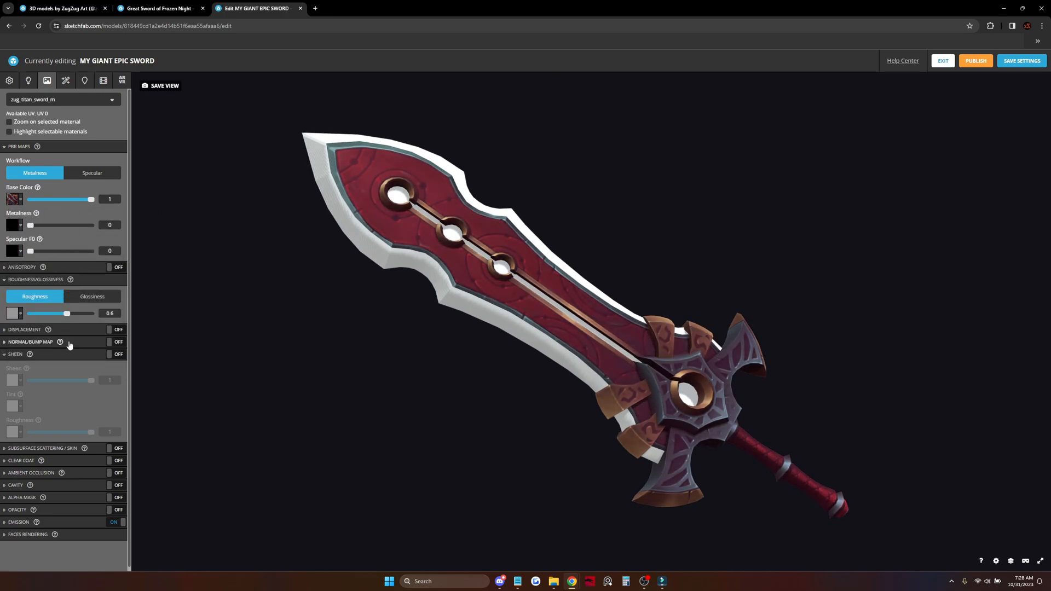
drag(65, 313, 30, 313)
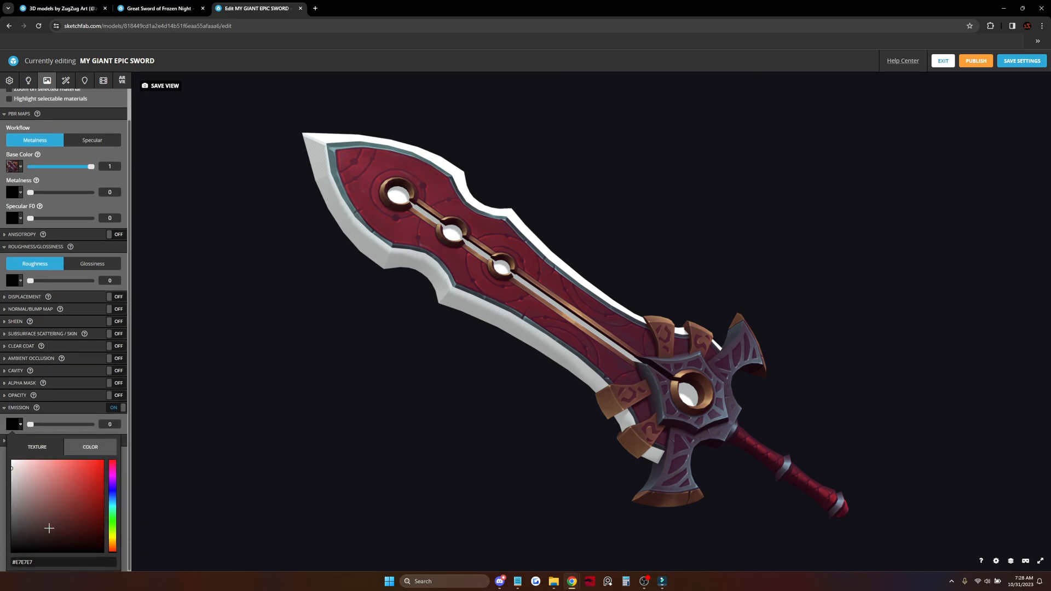
- Use zug_sword_emition_01.png as emission texture at strength 2.61
click(36, 448)
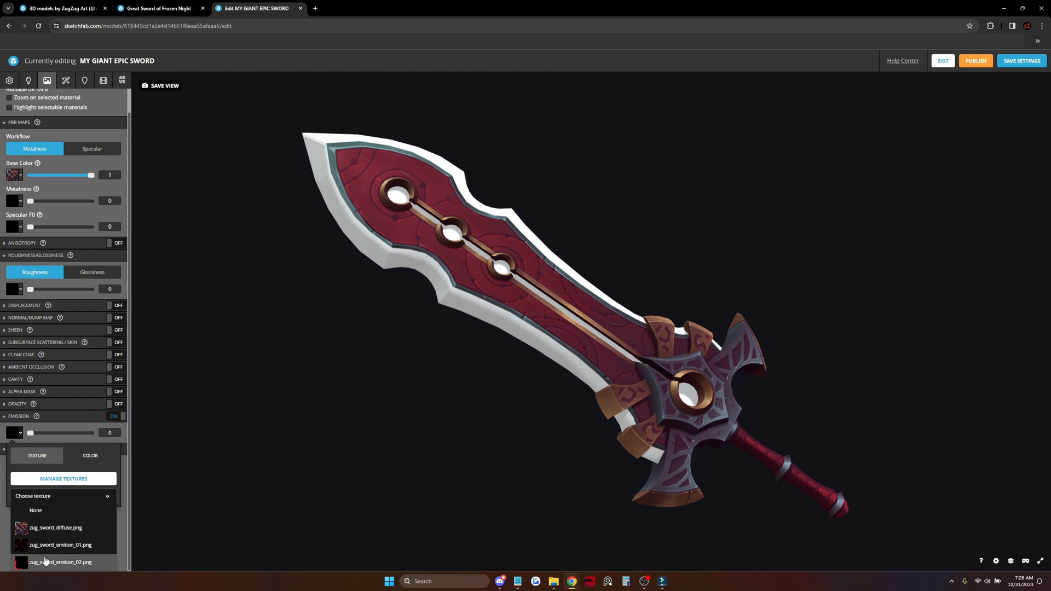
click(61, 545)
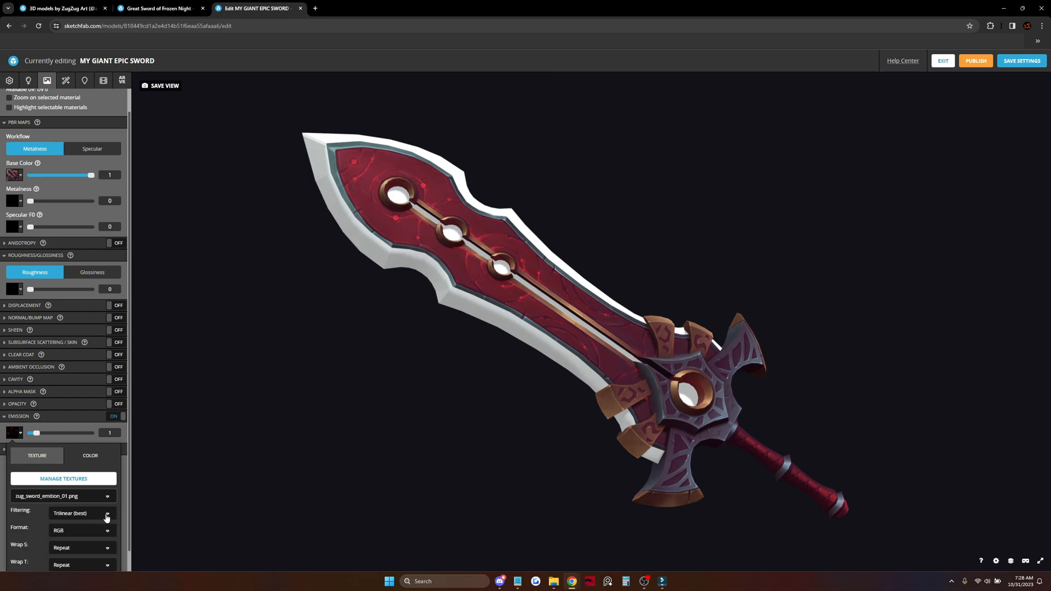
drag(36, 433, 51, 433)
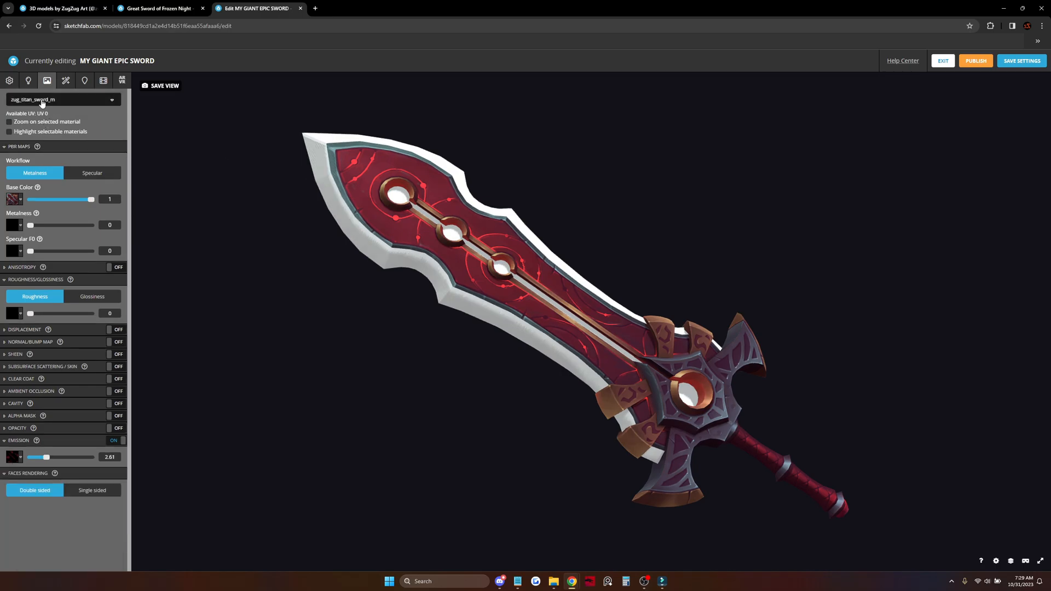
- Switch to fx_glow_mat and give it the emition_02 emission texture
click(63, 99)
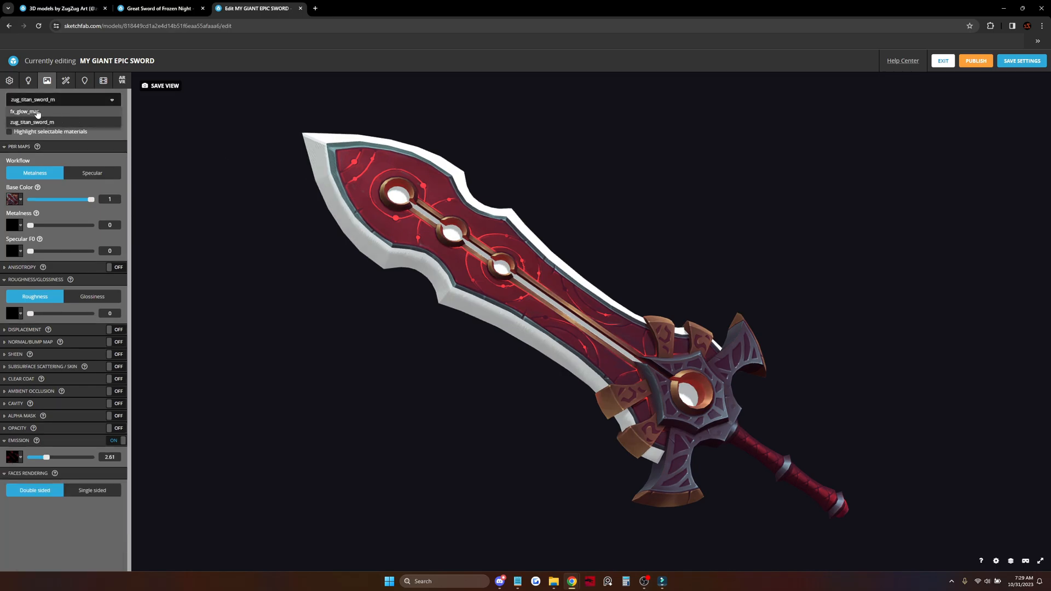
click(25, 111)
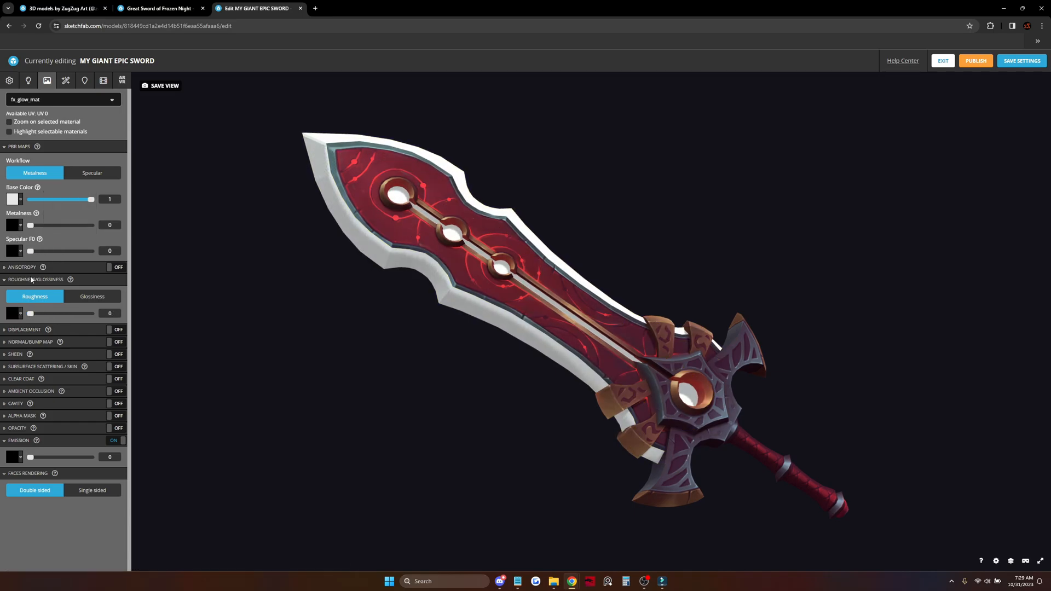
mouse_move(44, 416)
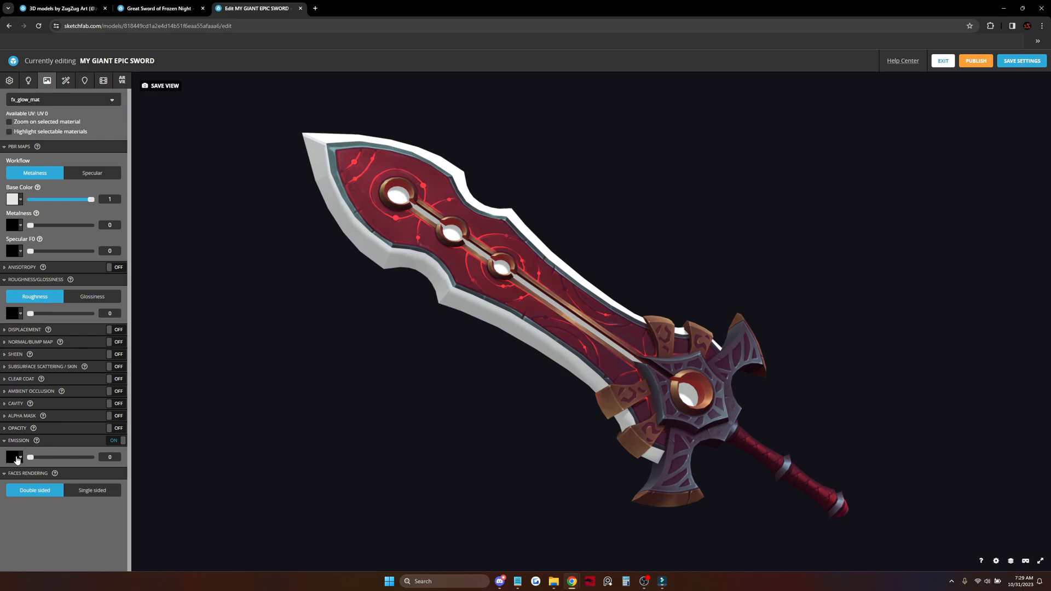
click(13, 457)
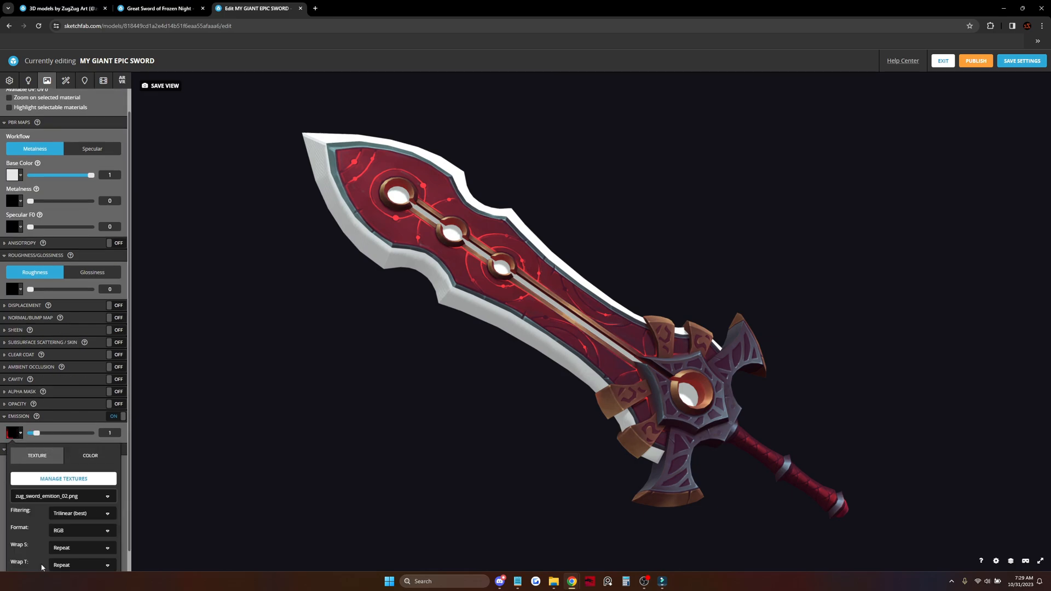
drag(37, 432, 35, 432)
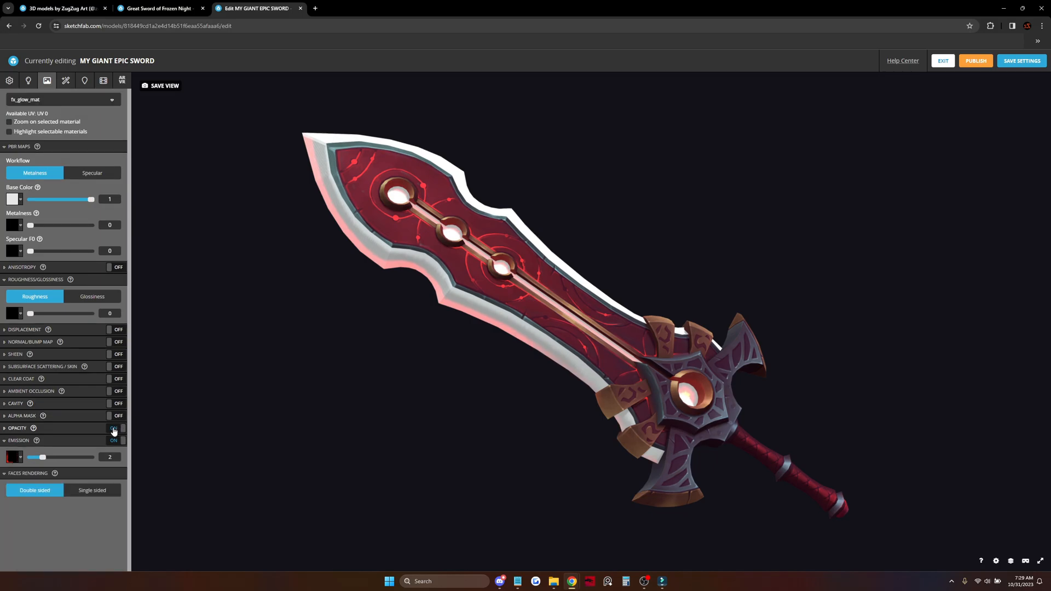
- Enable additive opacity on the glow material and boost emission to 2.61
click(114, 429)
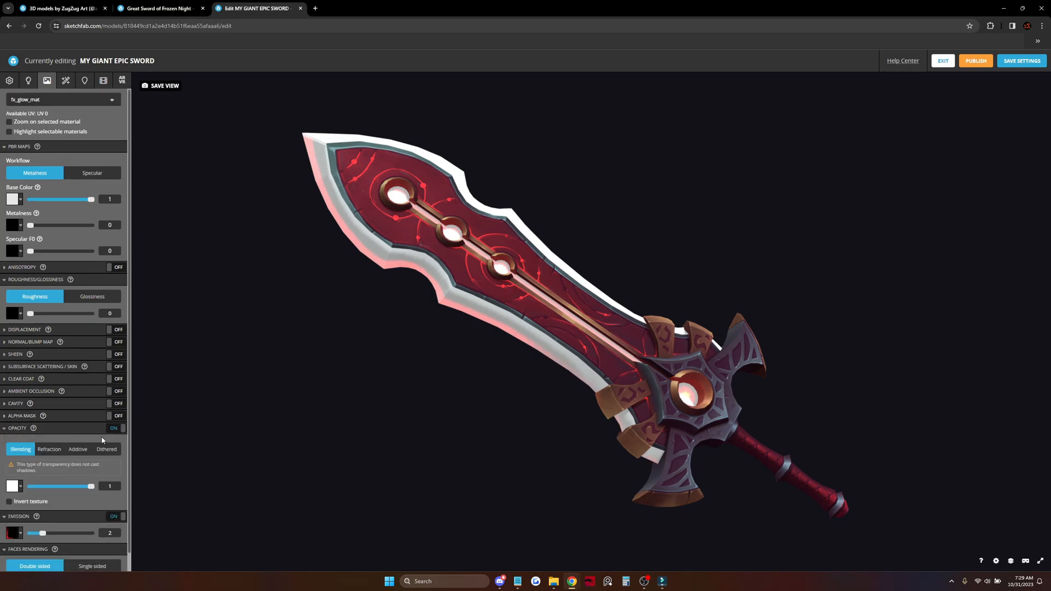
click(77, 449)
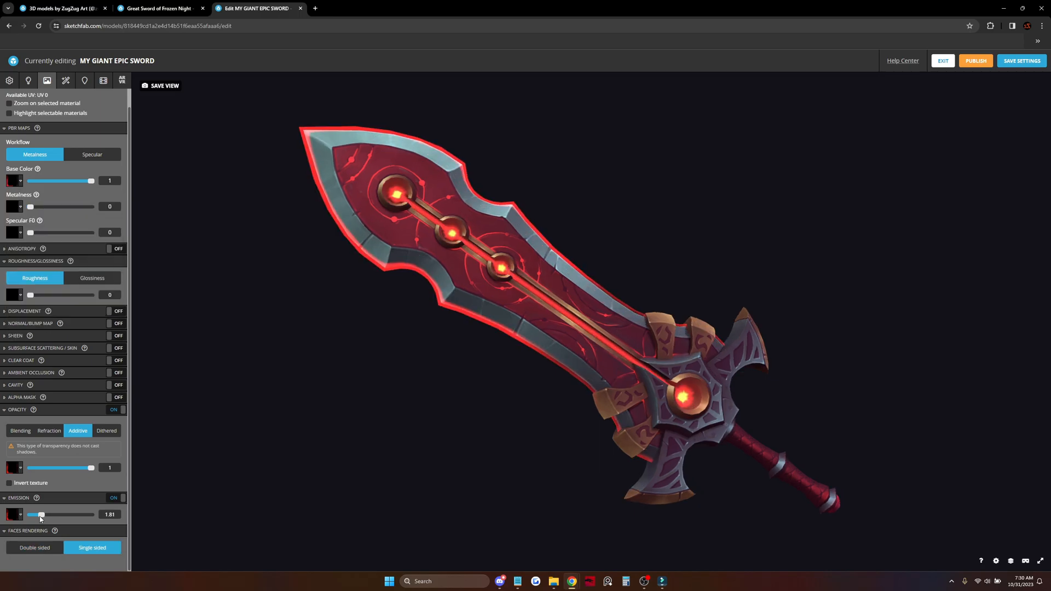
drag(41, 514, 45, 514)
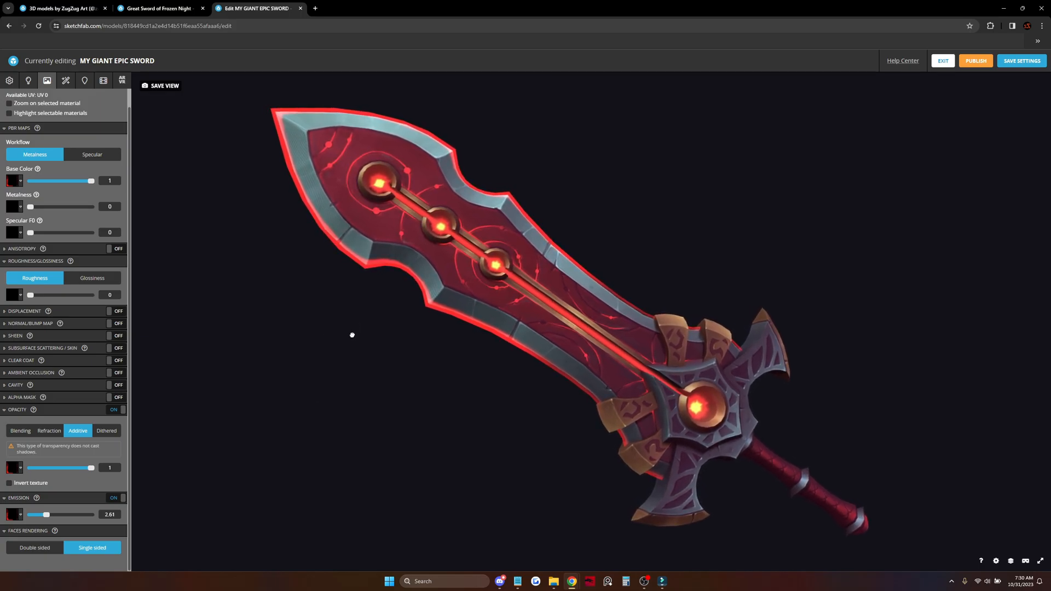
click(27, 81)
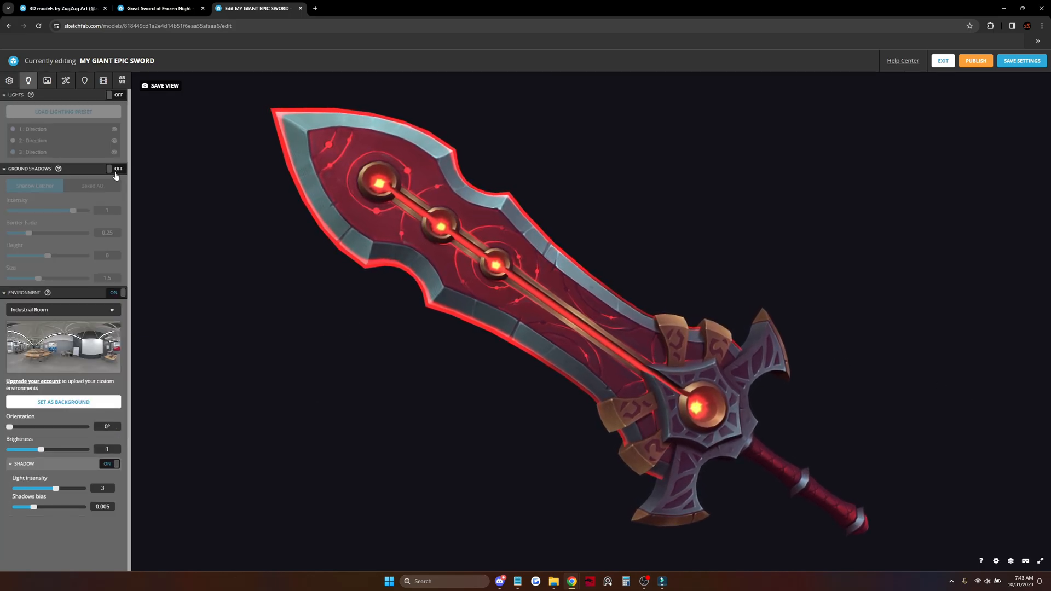
- Turn on the custom lights and rotate the environment to about 45°
click(116, 95)
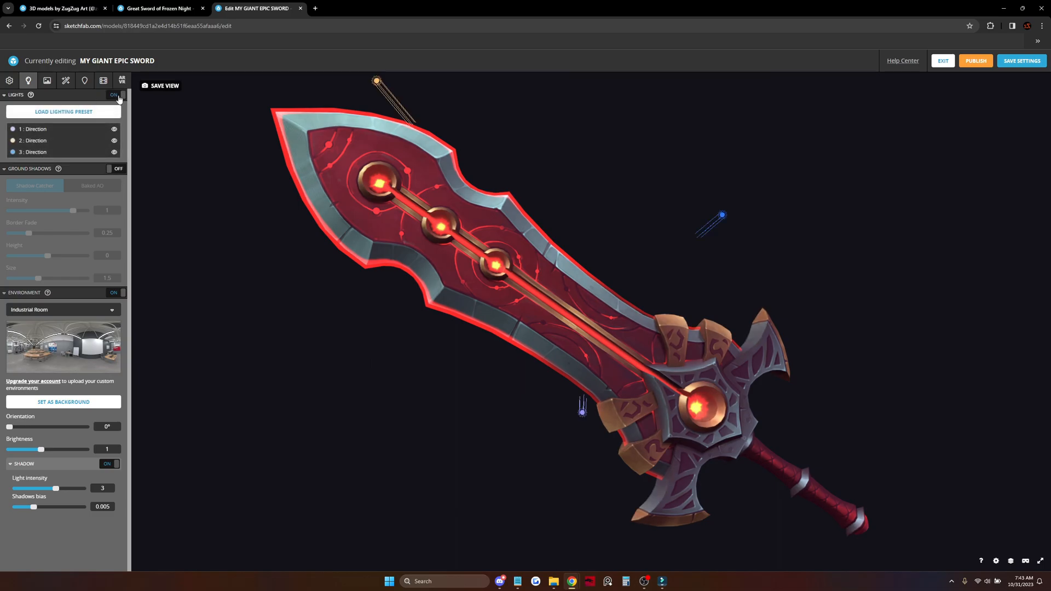
drag(10, 427, 63, 426)
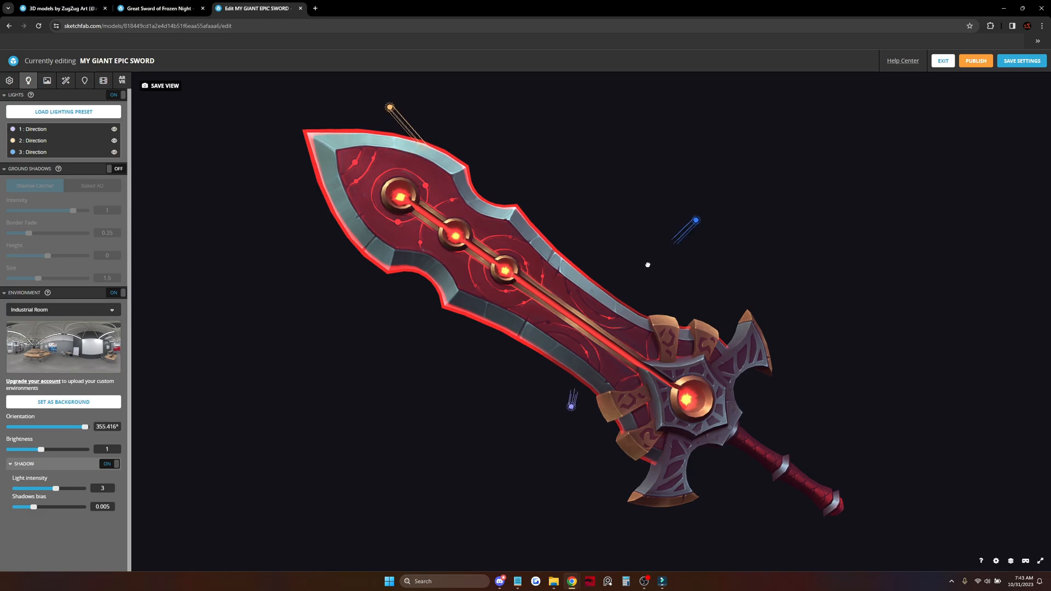
drag(84, 427, 26, 426)
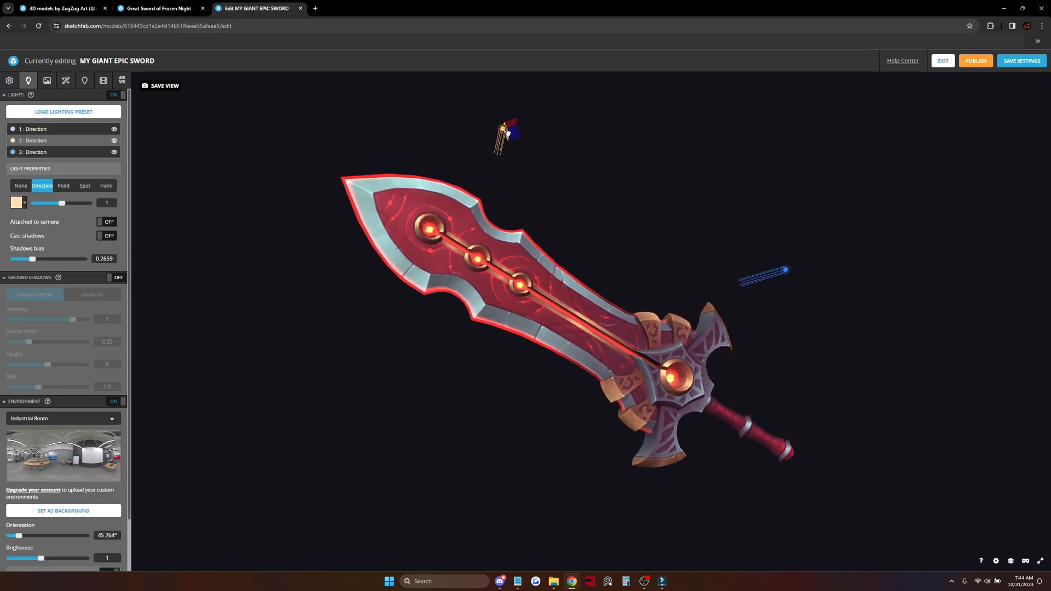
- Tint the third directional light pale lavender
click(507, 134)
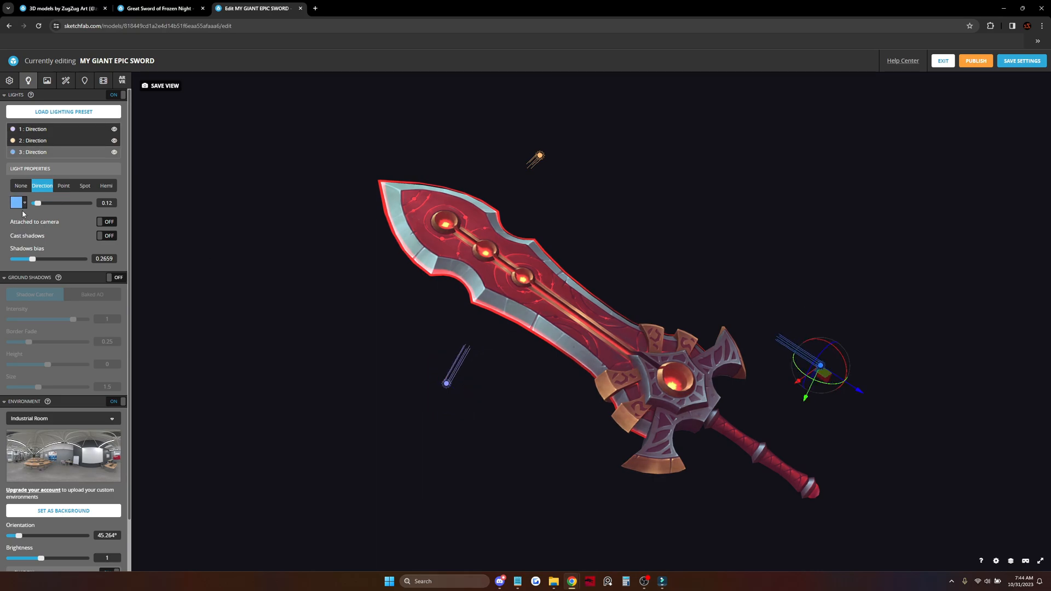
click(15, 203)
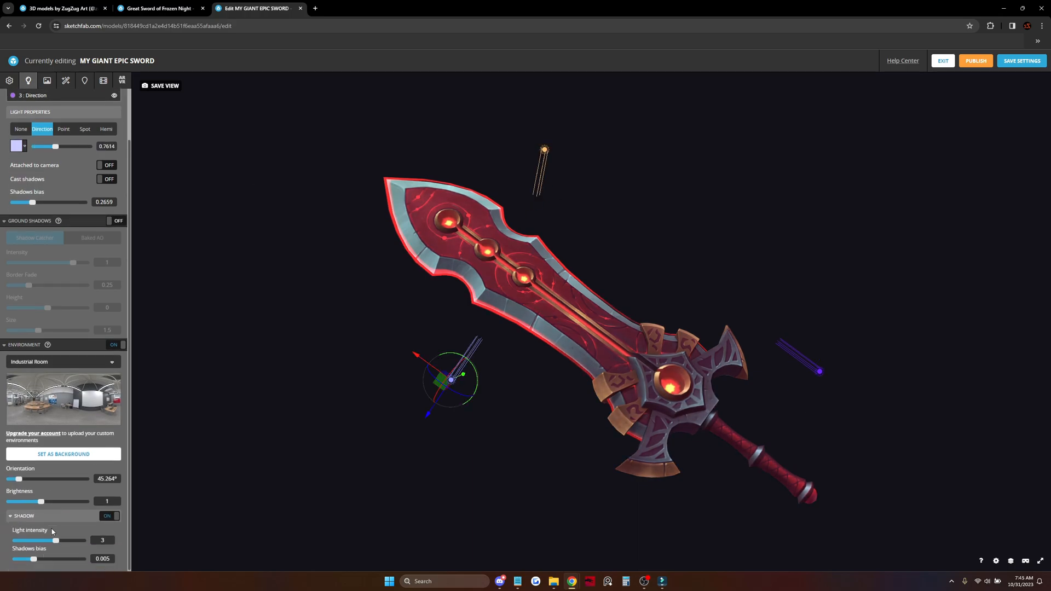
- Lower the environment brightness to about 0.77
drag(44, 501, 40, 501)
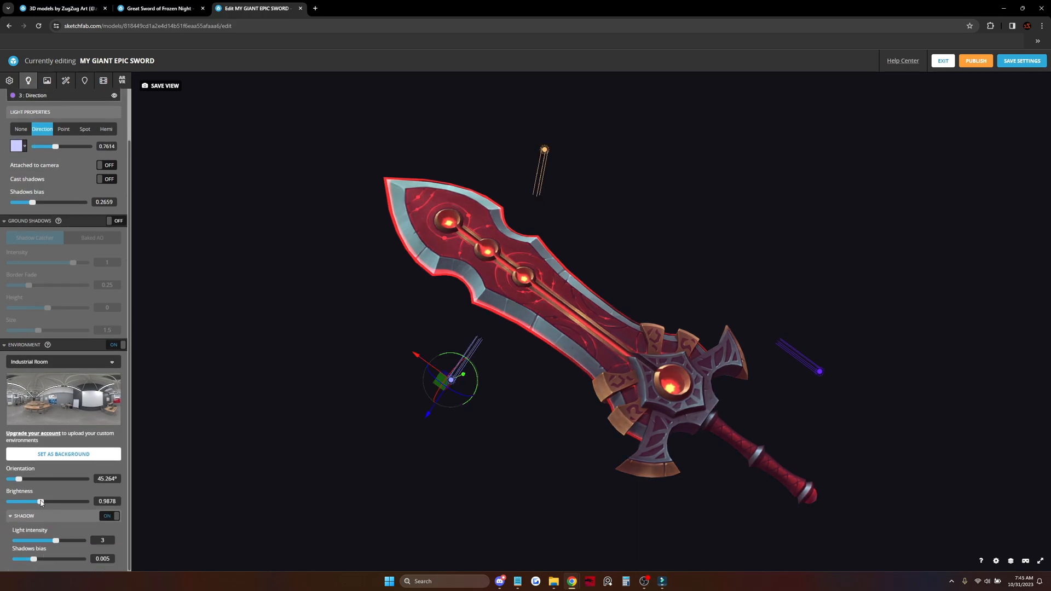
drag(42, 501, 39, 501)
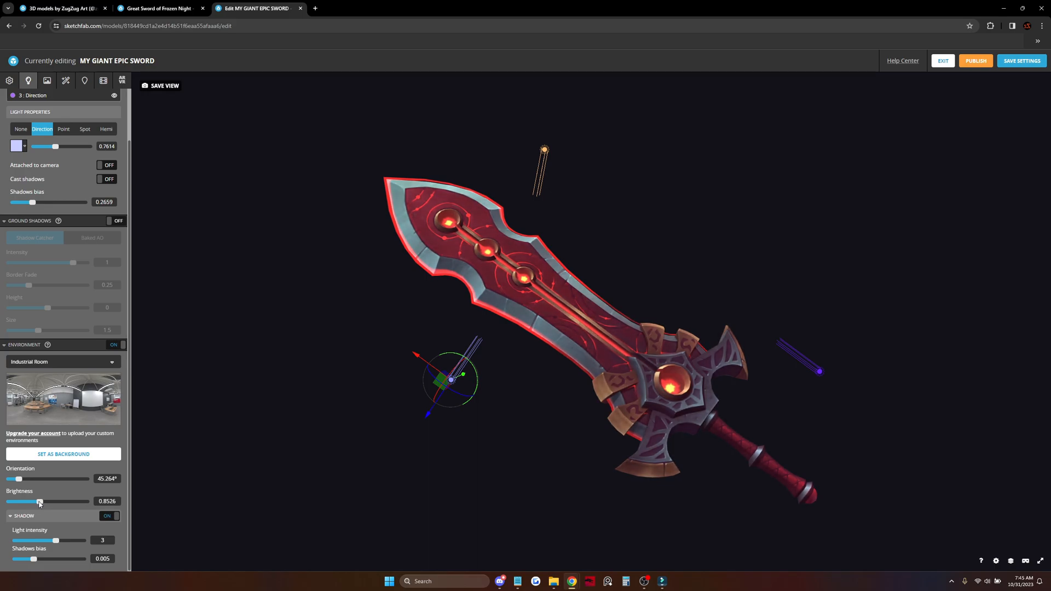
drag(42, 501, 38, 501)
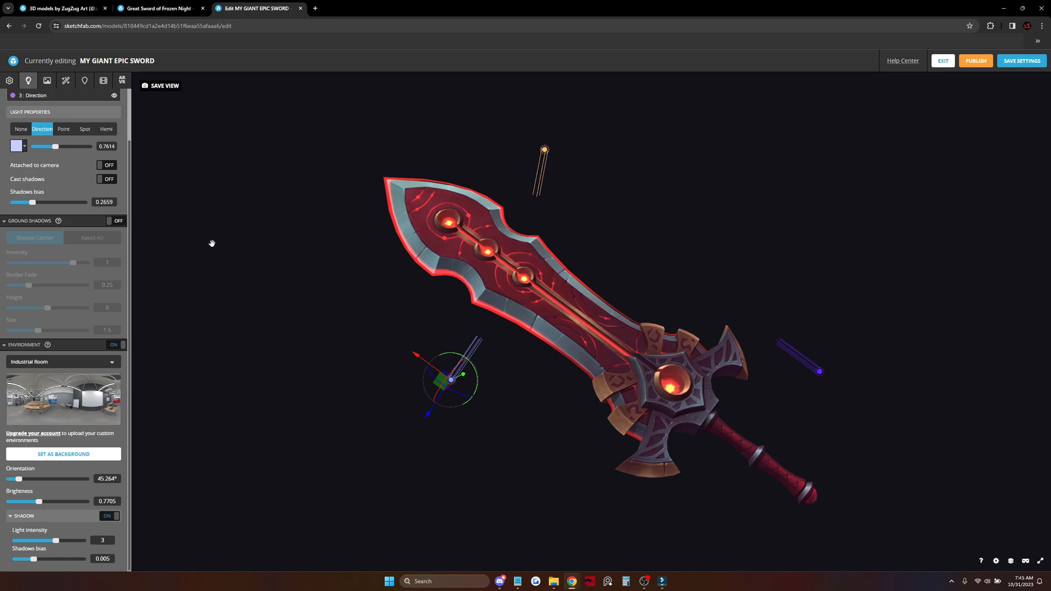
- Enable ground shadows using baked ambient occlusion
click(118, 221)
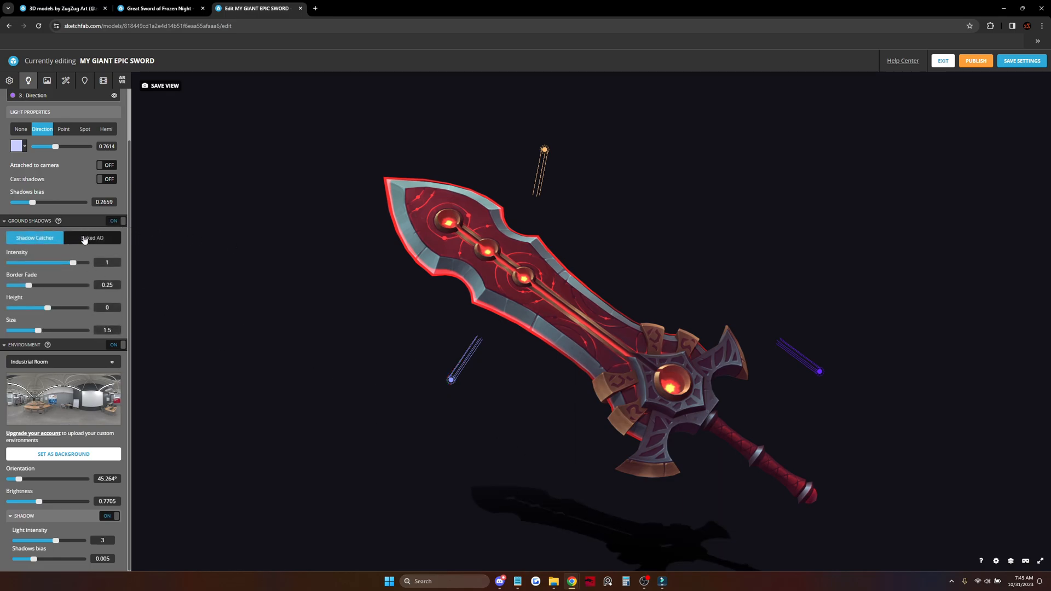
click(92, 238)
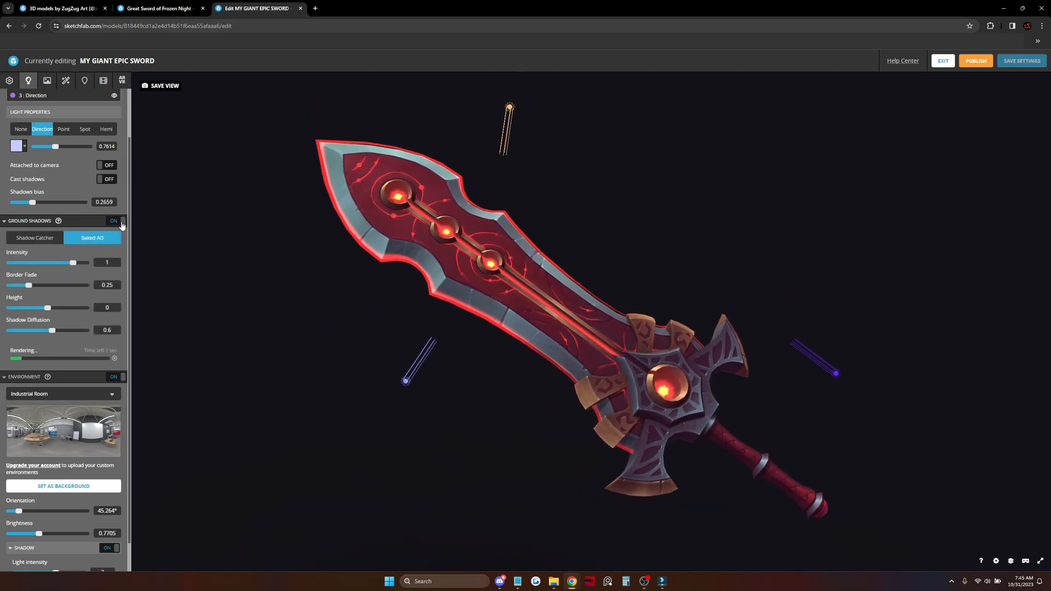
click(114, 221)
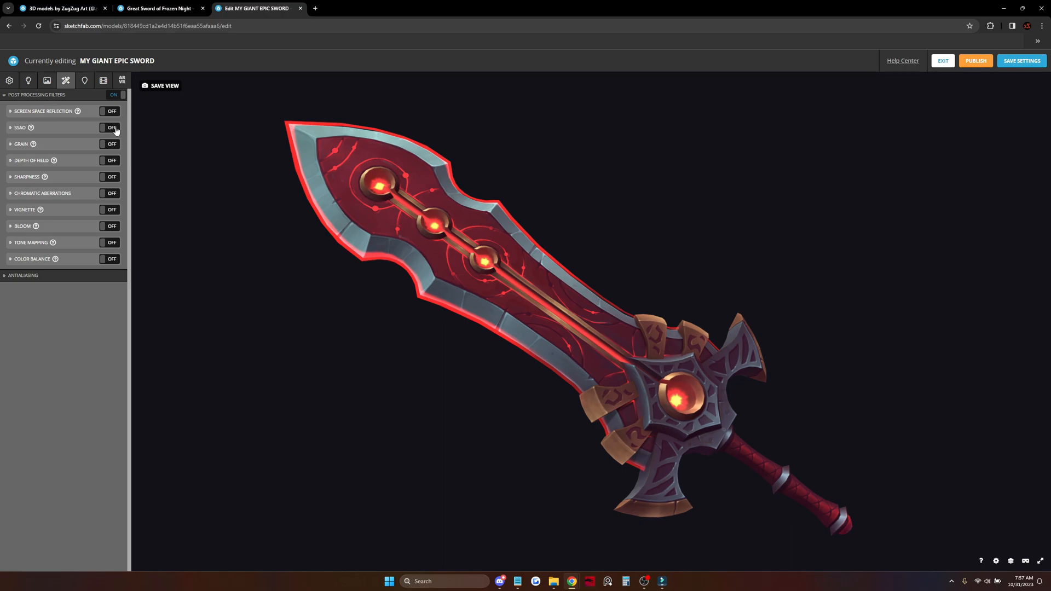
- Enable SSAO with intensity about 0.394
click(109, 128)
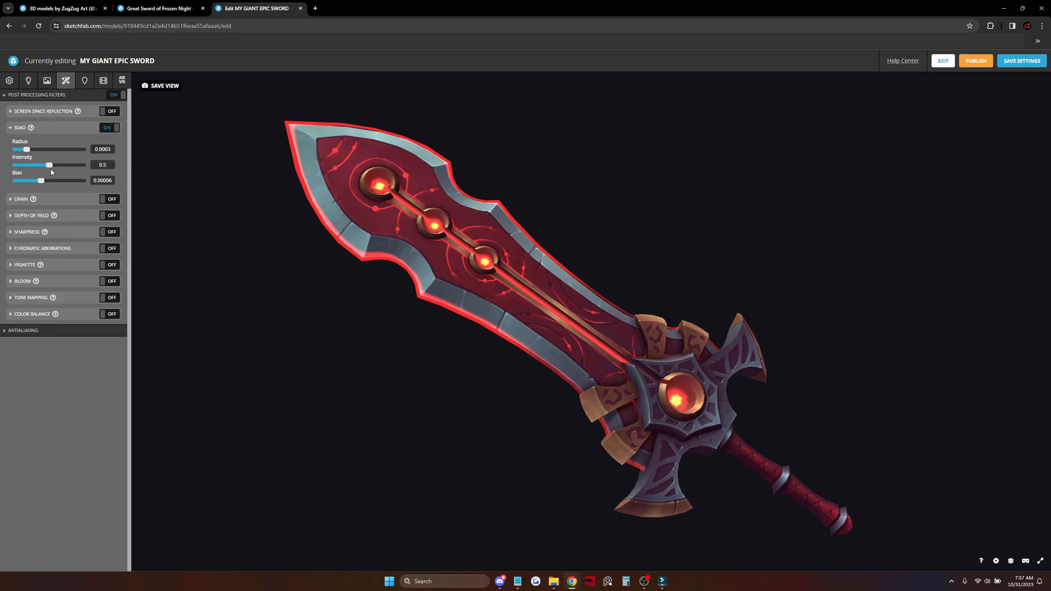
drag(49, 165, 38, 165)
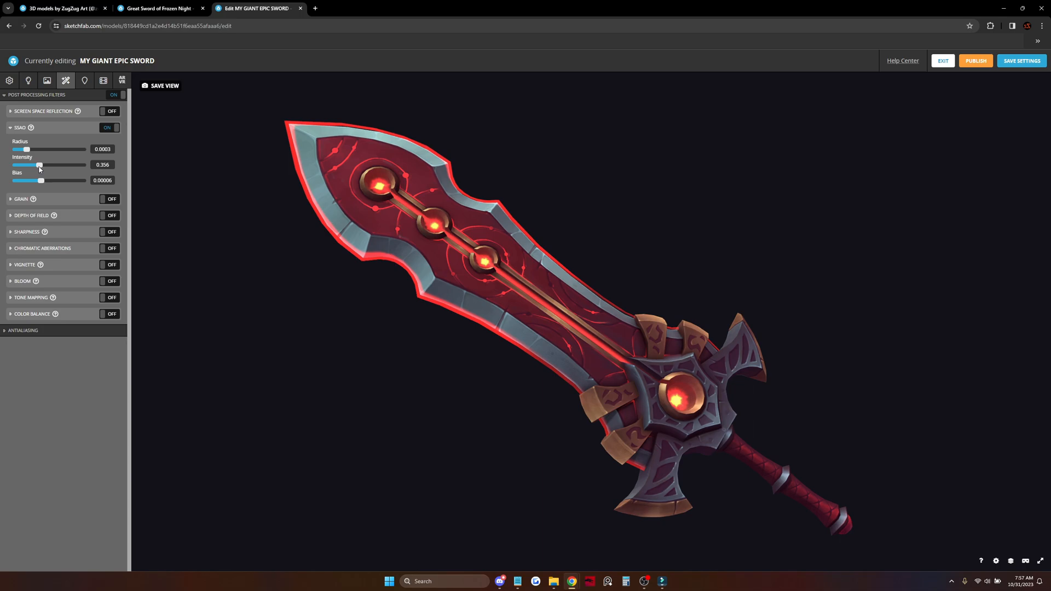
drag(39, 165, 43, 164)
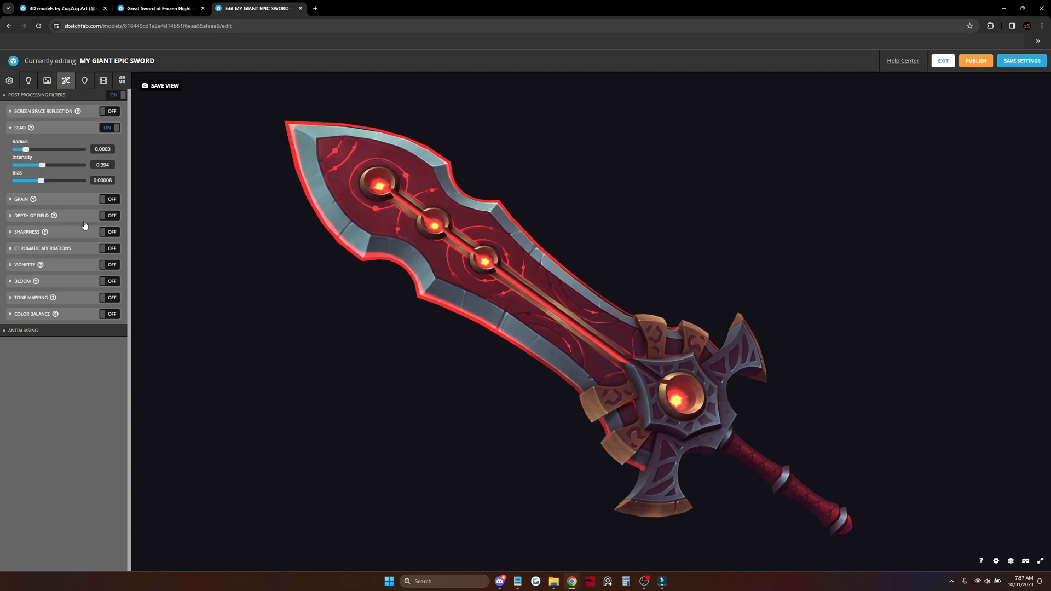
- Try the grain effect, then leave it off
click(110, 199)
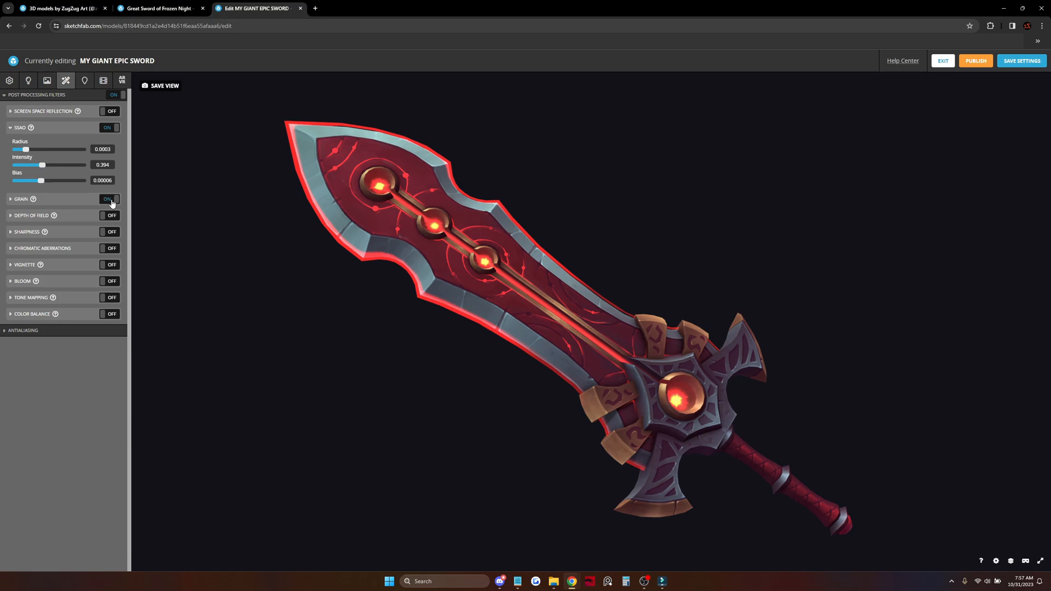
click(21, 199)
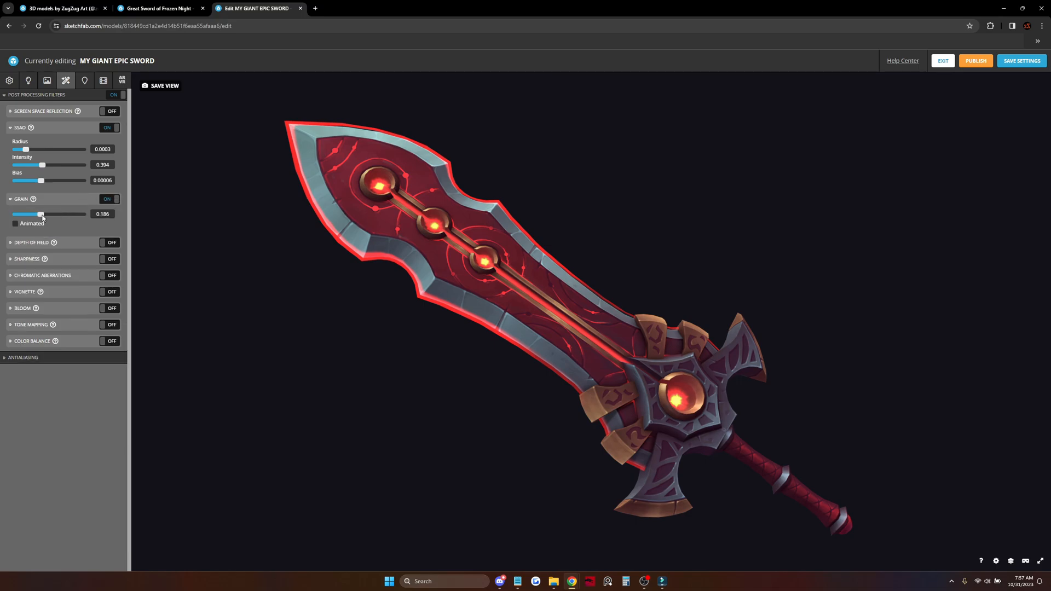
click(108, 199)
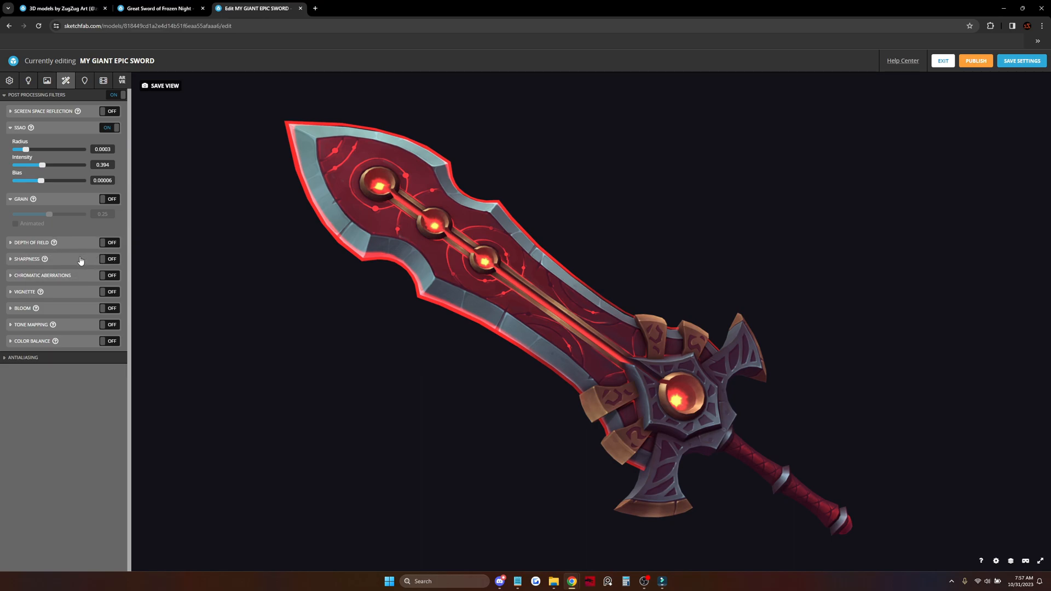
- Enable sharpness at 0.299 and vignette with amount 0.339
click(110, 258)
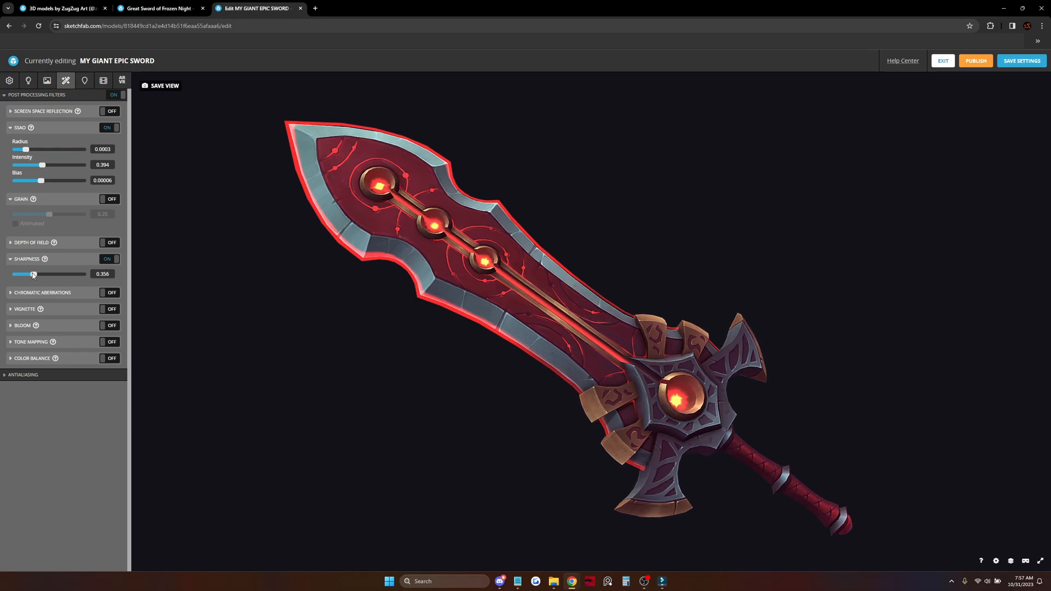
drag(32, 273, 26, 273)
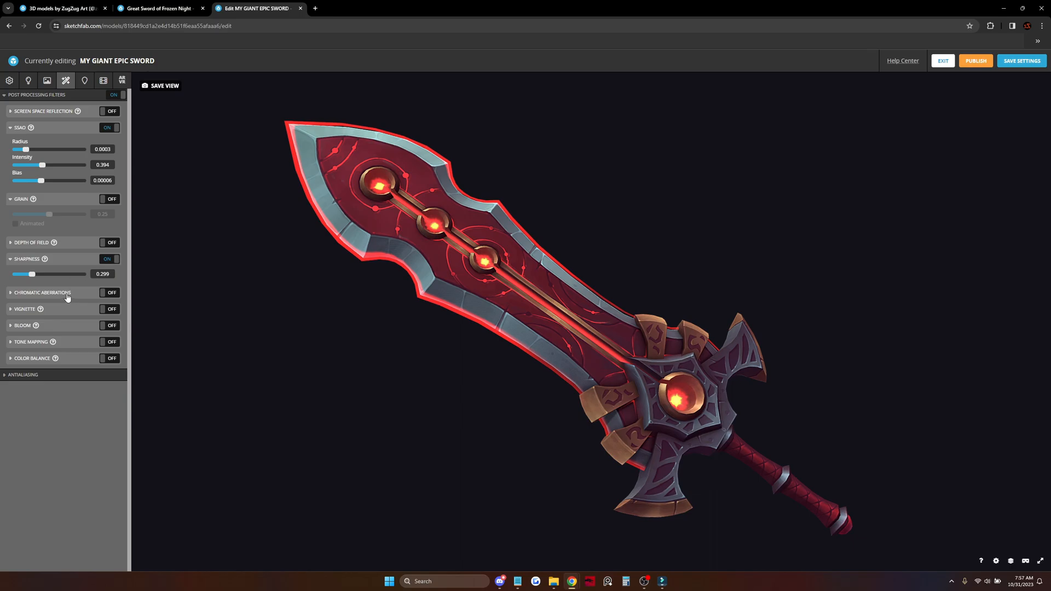
click(110, 309)
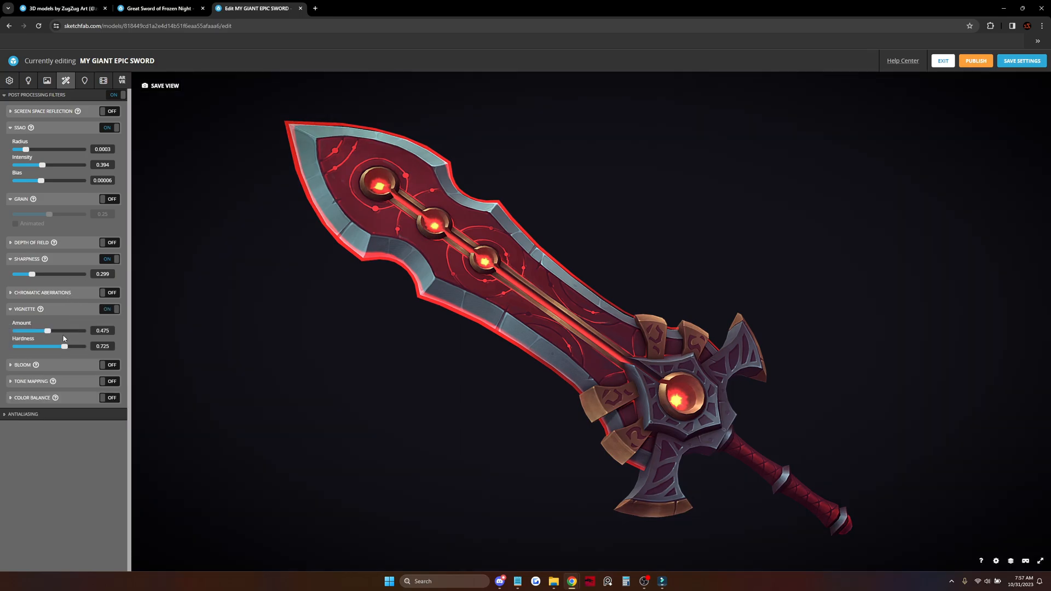
drag(47, 330, 39, 331)
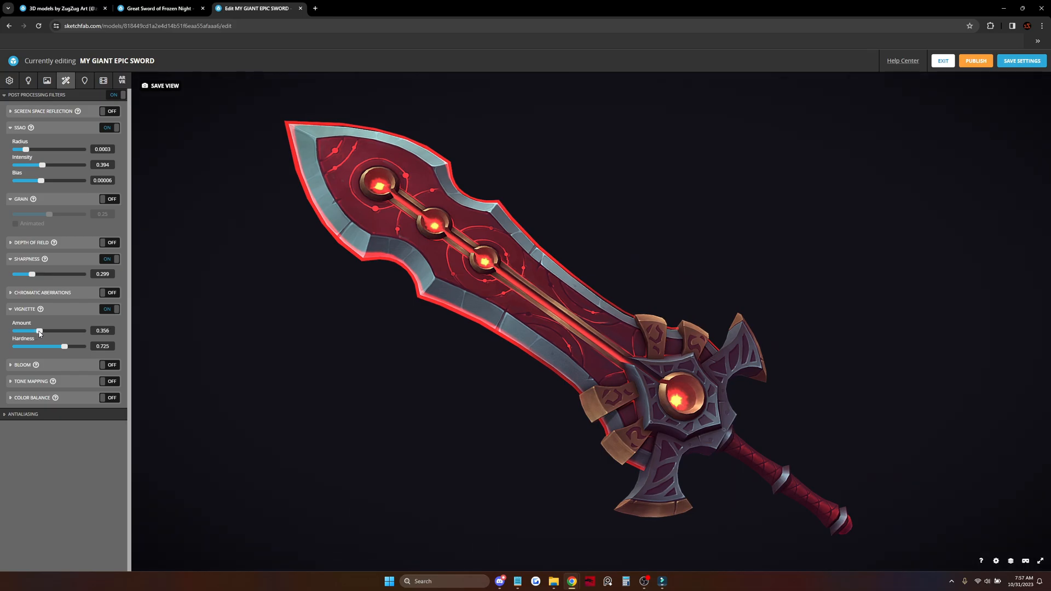
drag(39, 330, 34, 330)
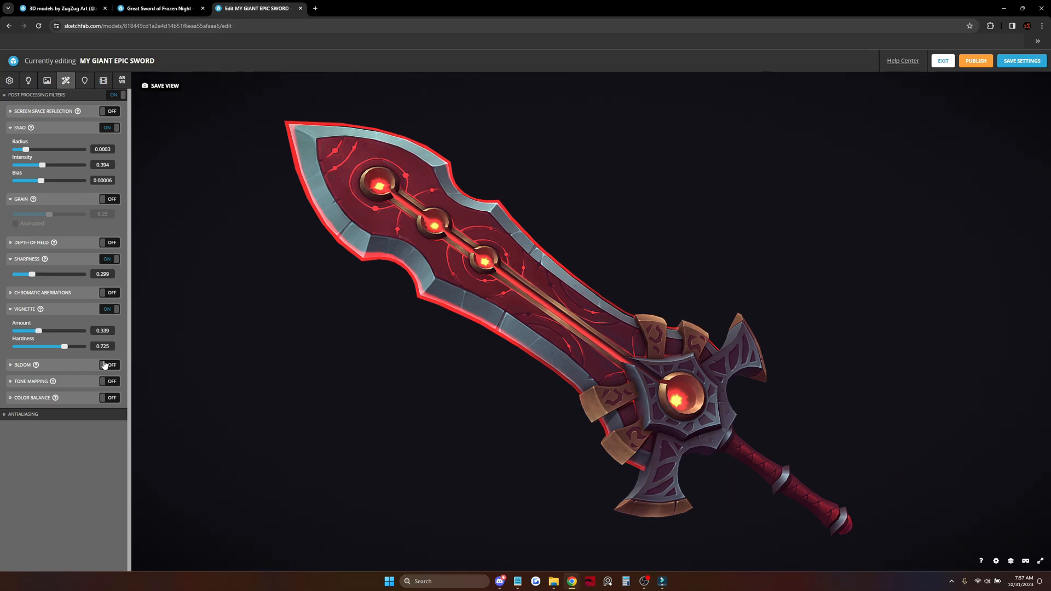
click(23, 414)
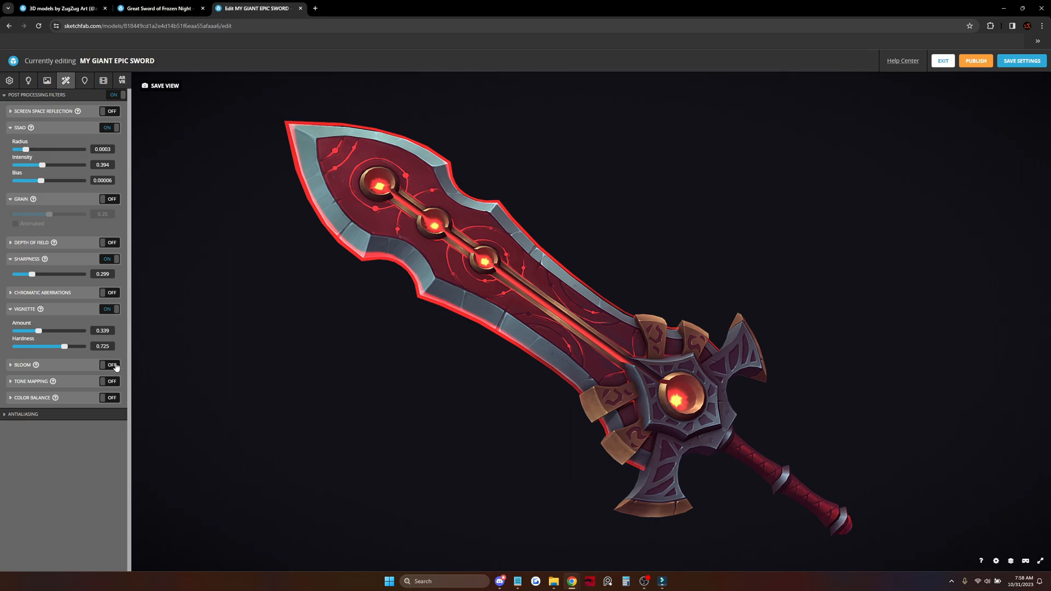
- Enable bloom with threshold 0.258, intensity 0.611 and radius 0.544
click(110, 365)
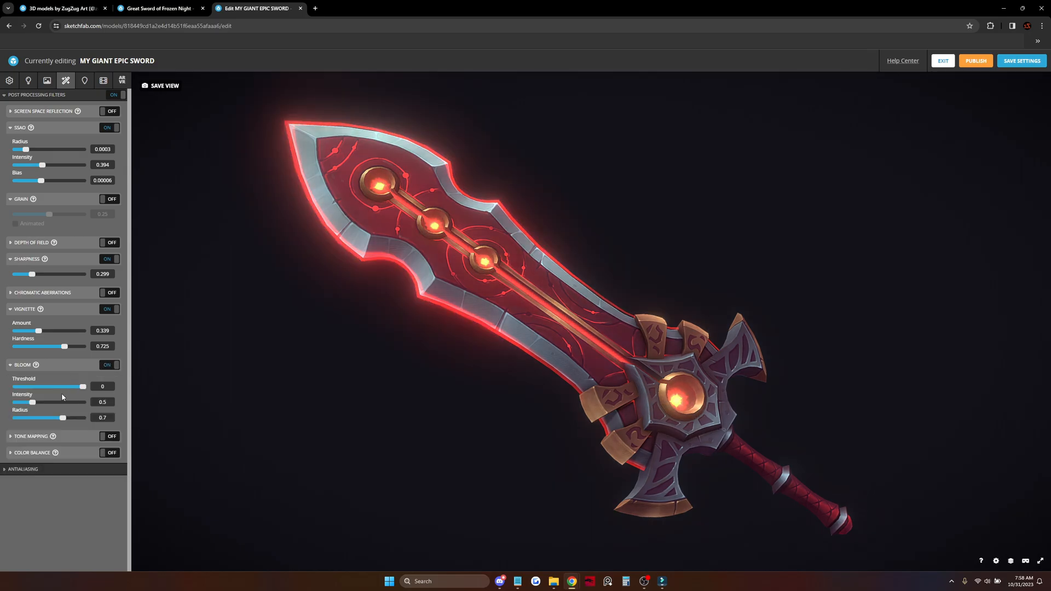
drag(14, 387, 47, 387)
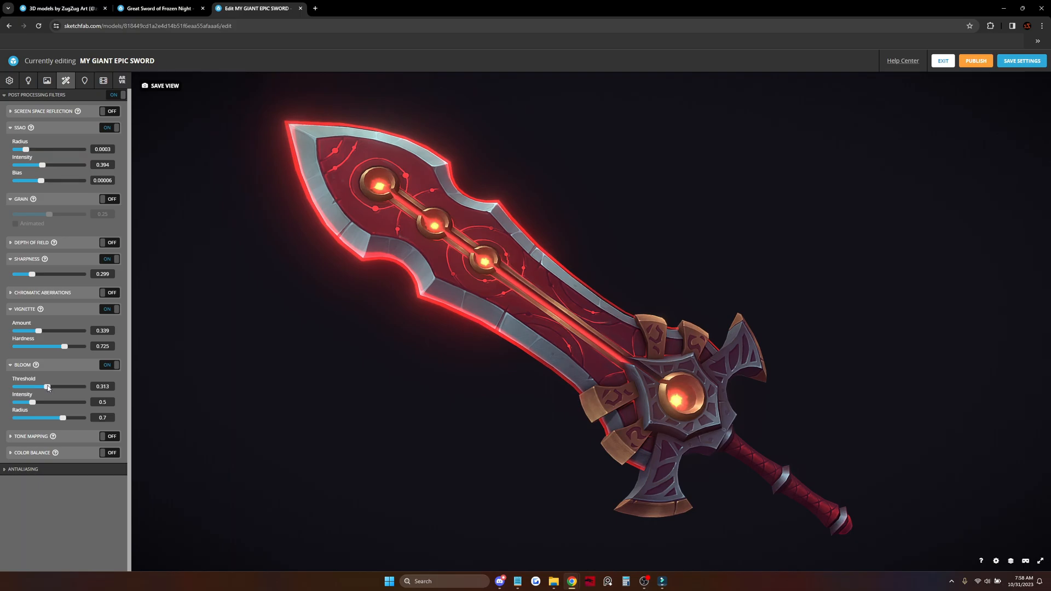
drag(62, 418, 51, 417)
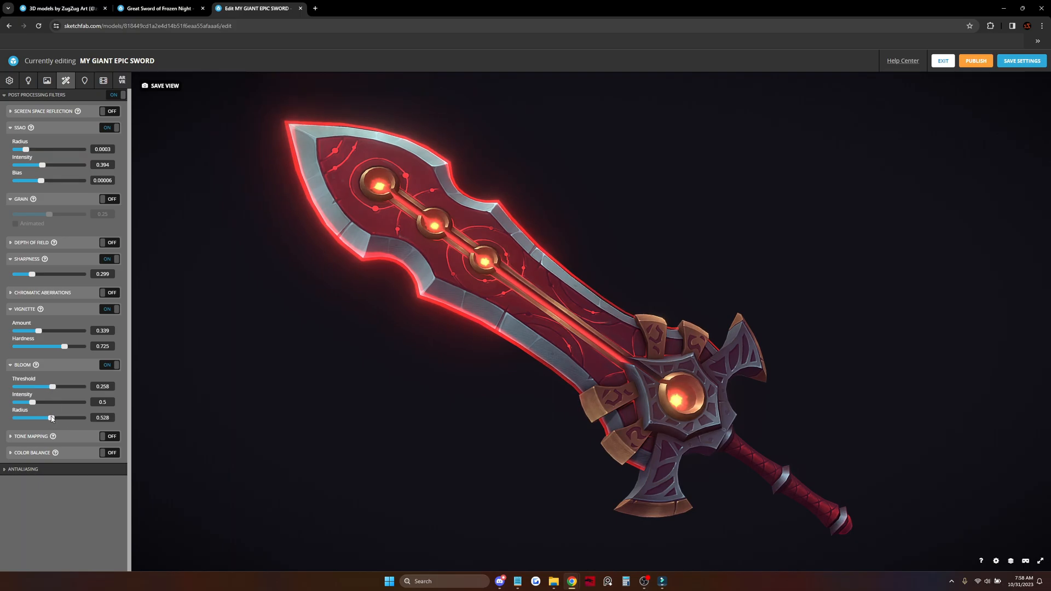
drag(33, 403, 27, 402)
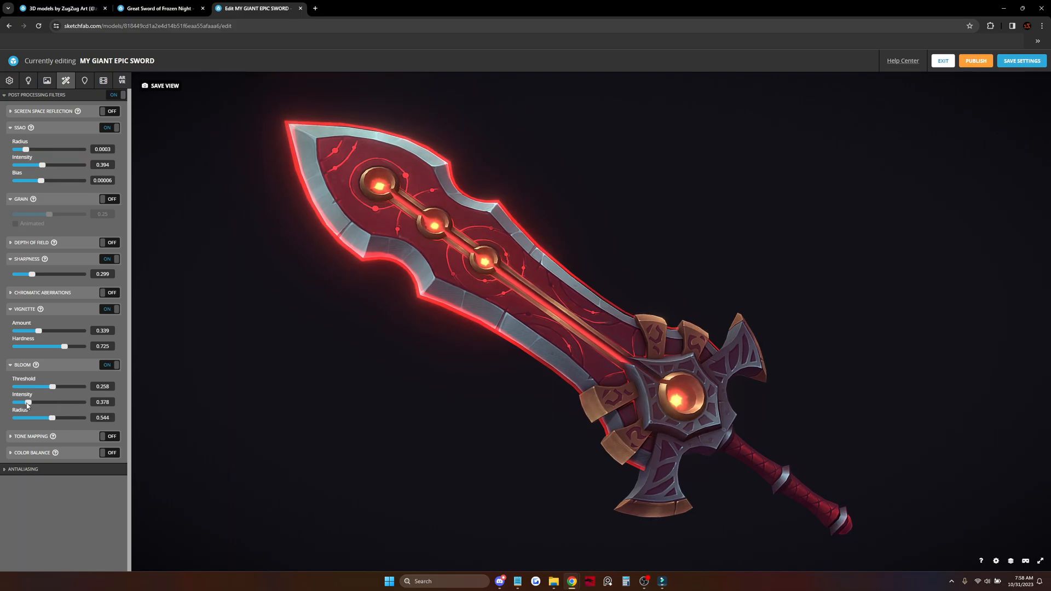
drag(27, 402, 36, 402)
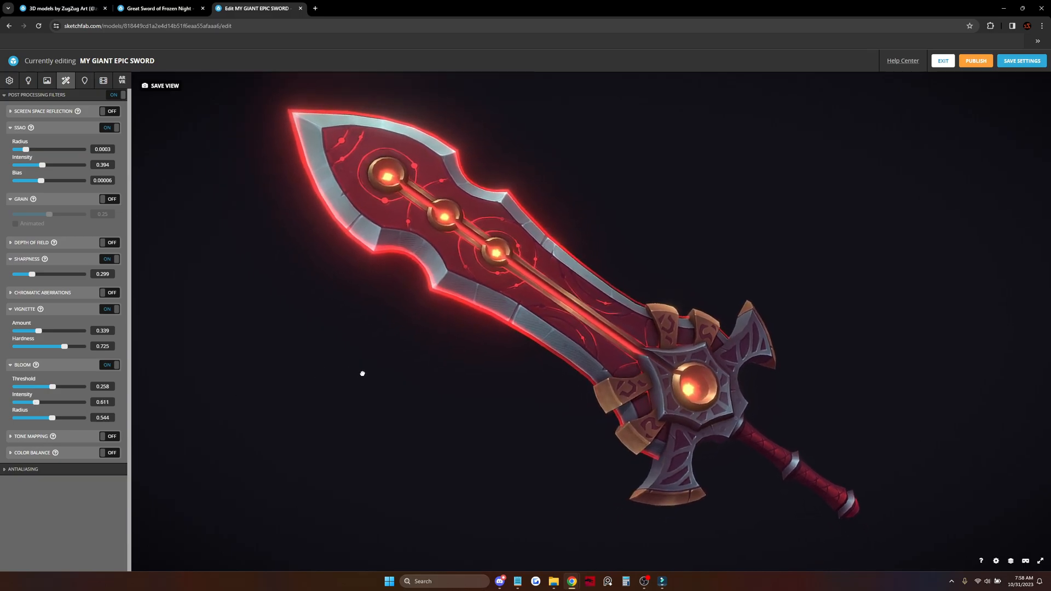
- Orbit the sword to inspect the red glow
drag(362, 373, 450, 274)
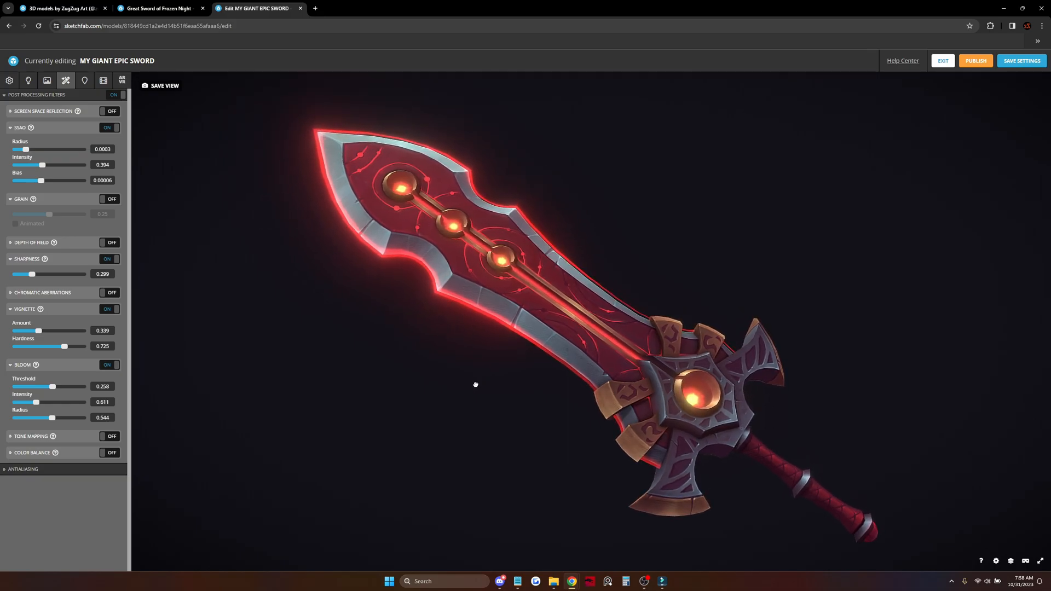
drag(475, 384, 542, 253)
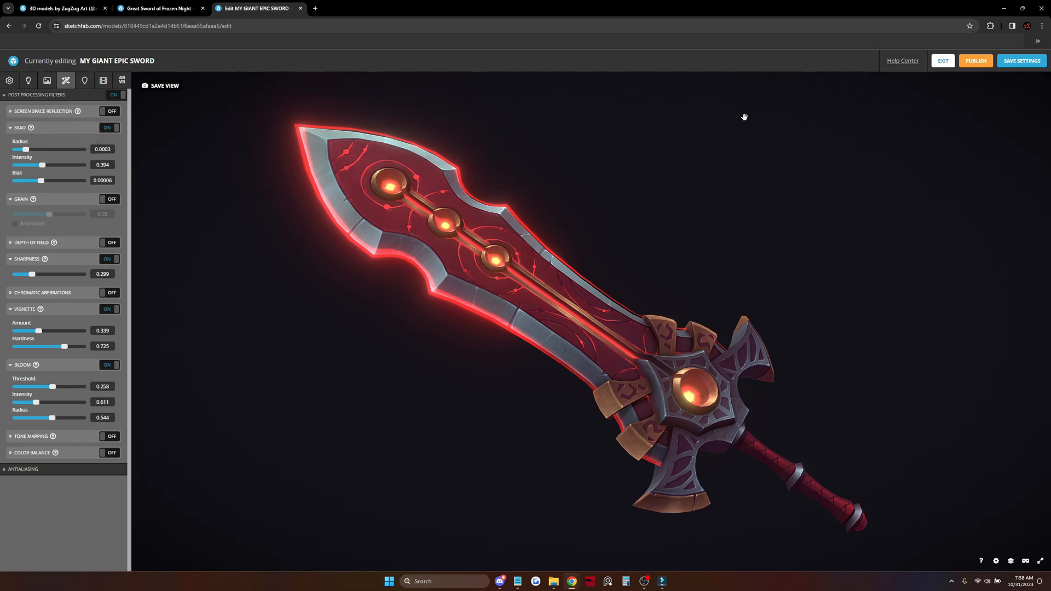
mouse_move(300, 184)
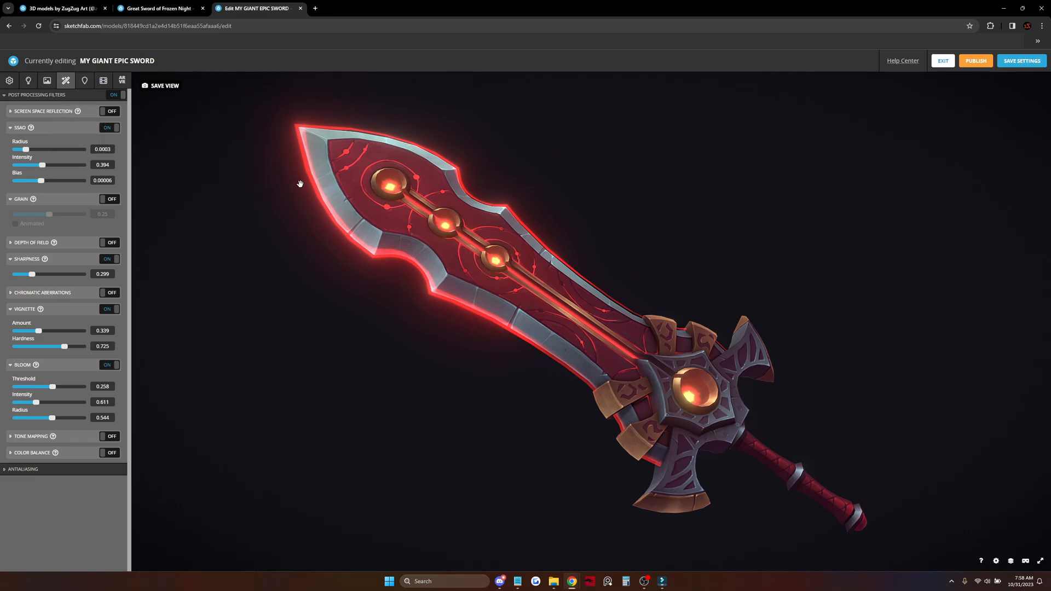